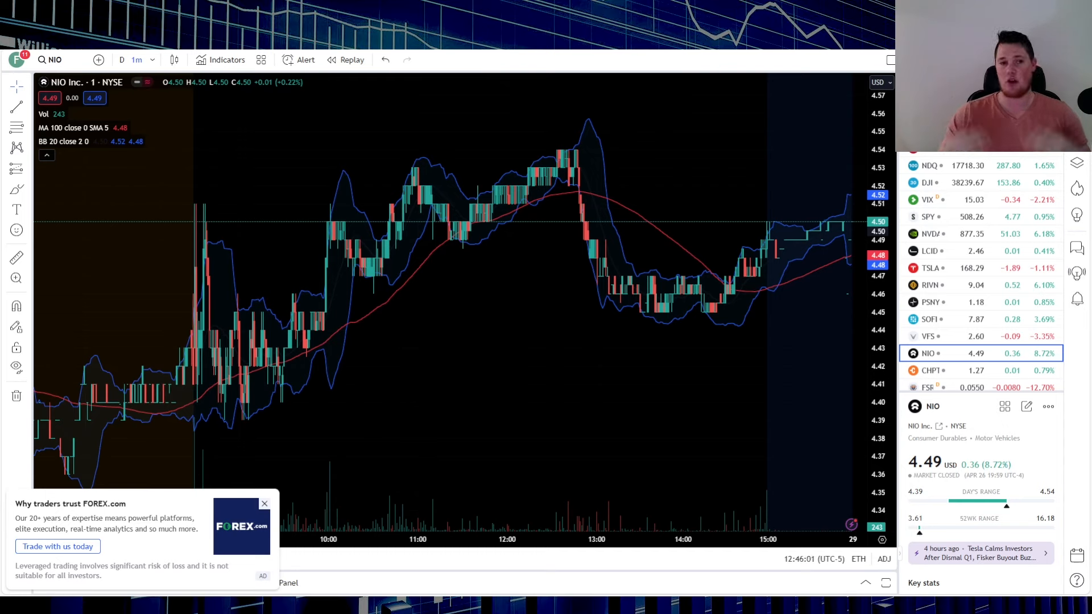
mouse_move(522, 146)
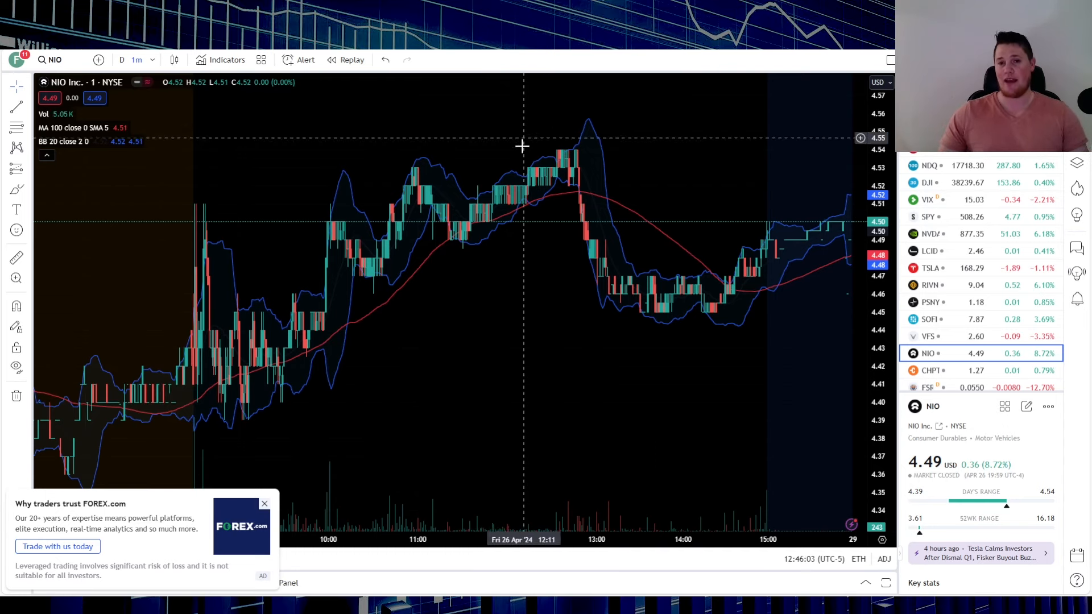
mouse_move(559, 343)
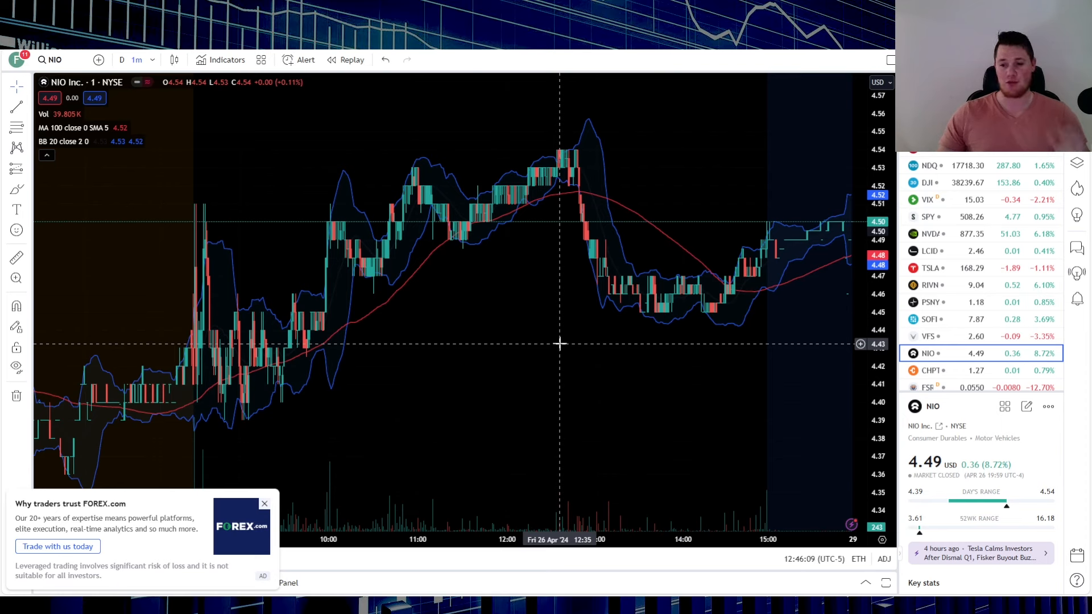
mouse_move(977, 404)
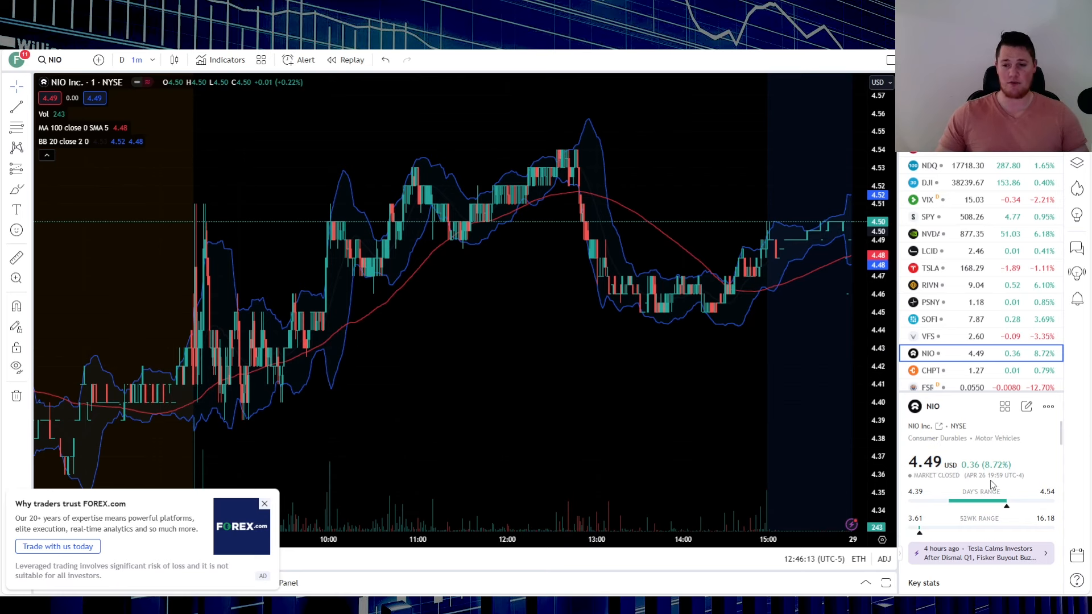
Scroll NIO's Seeking Alpha summary and show its Press Releases instead of SEC Filings
scroll("down", 3)
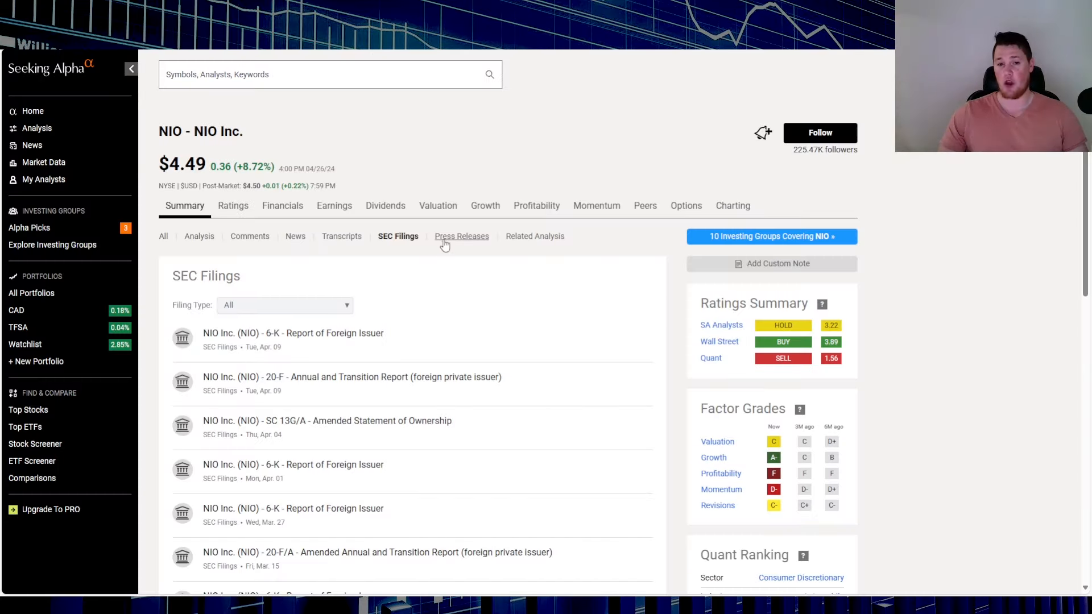
left_click(462, 236)
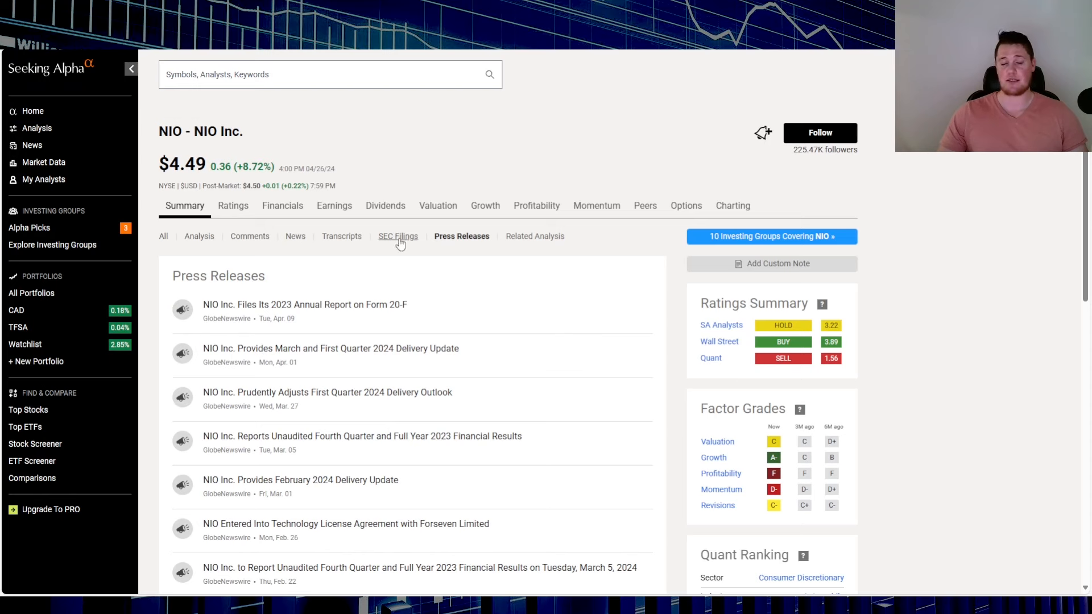
mouse_move(401, 250)
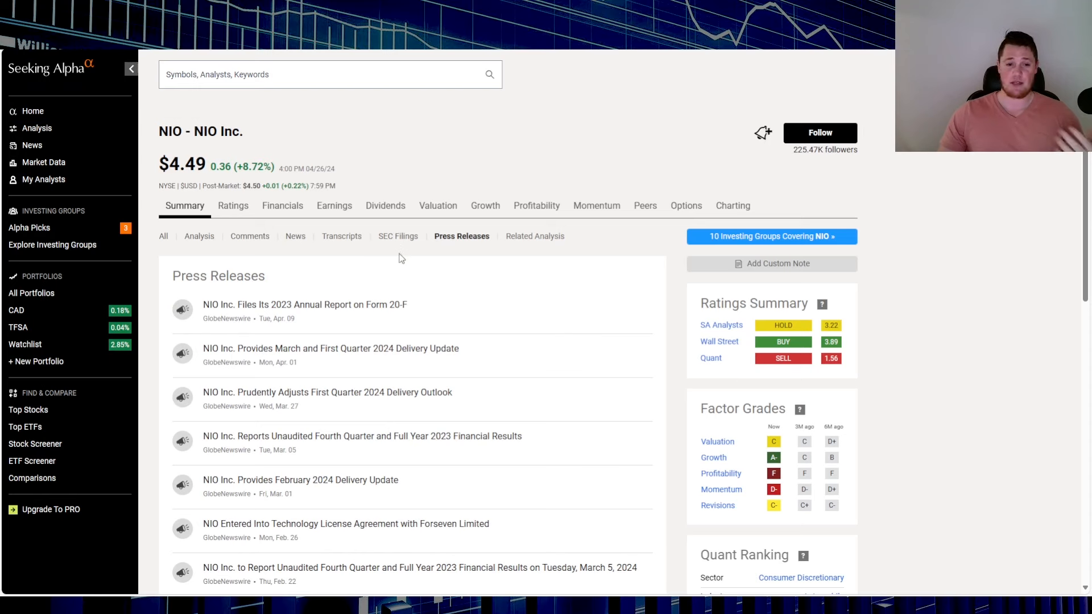
mouse_move(338, 272)
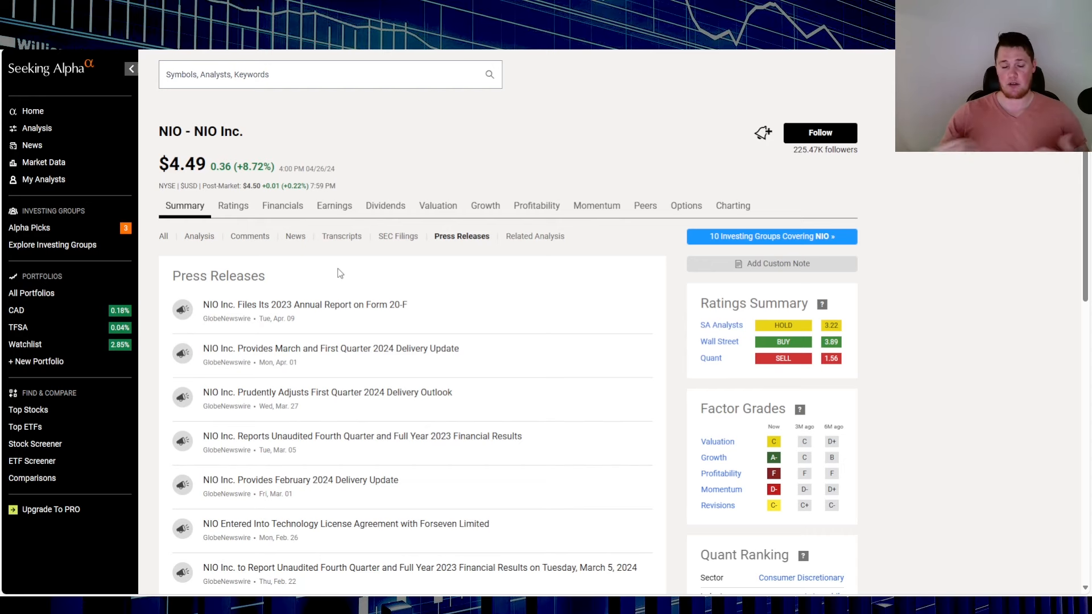
mouse_move(303, 139)
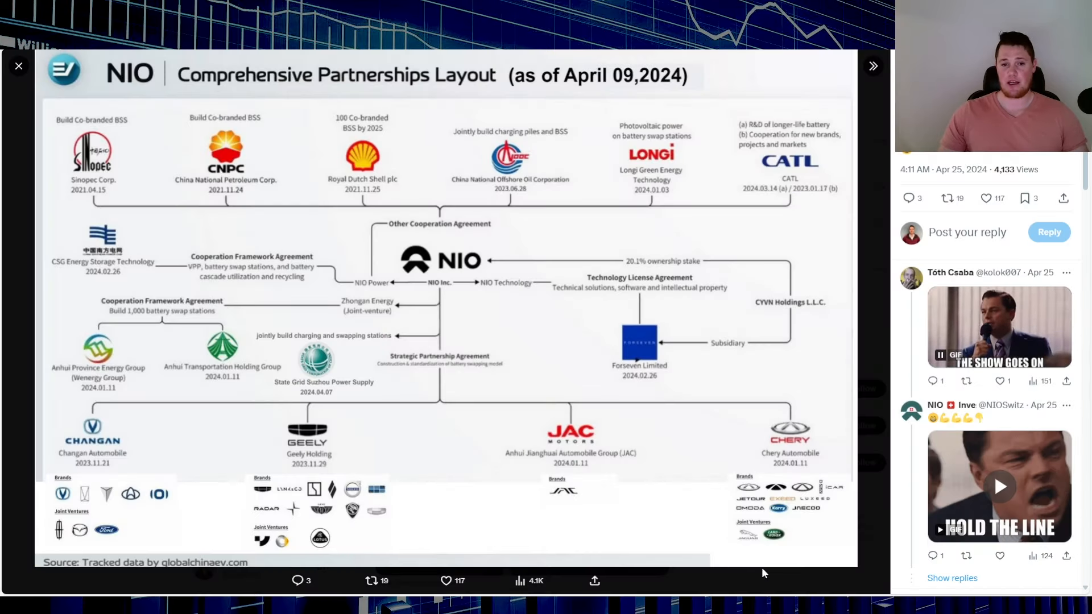
mouse_move(362, 518)
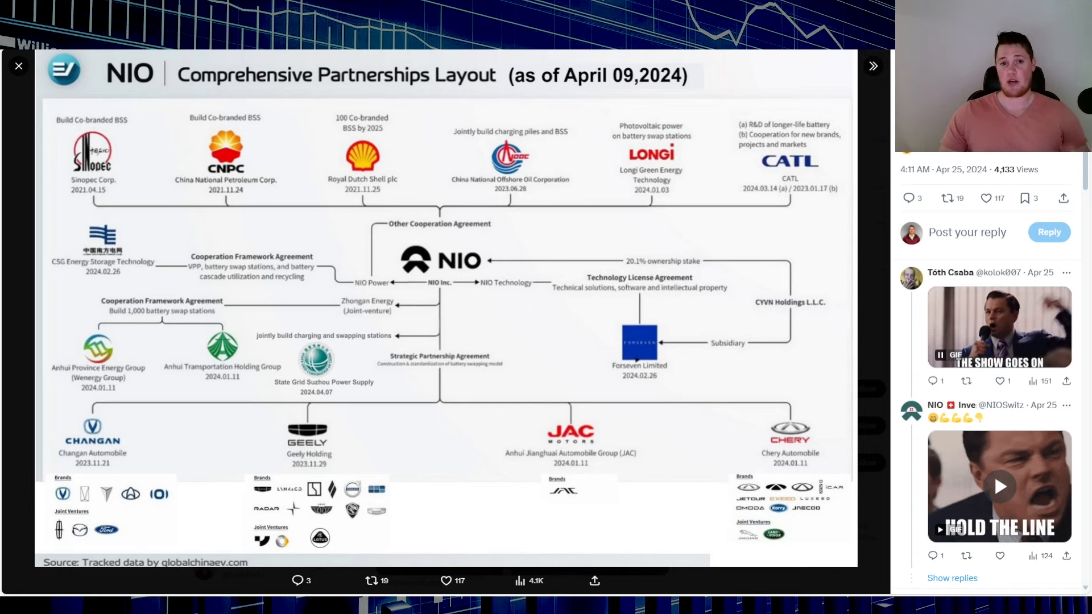
Close the partnerships image viewer to reach NIO's ORTEX live short interest page
left_click(19, 66)
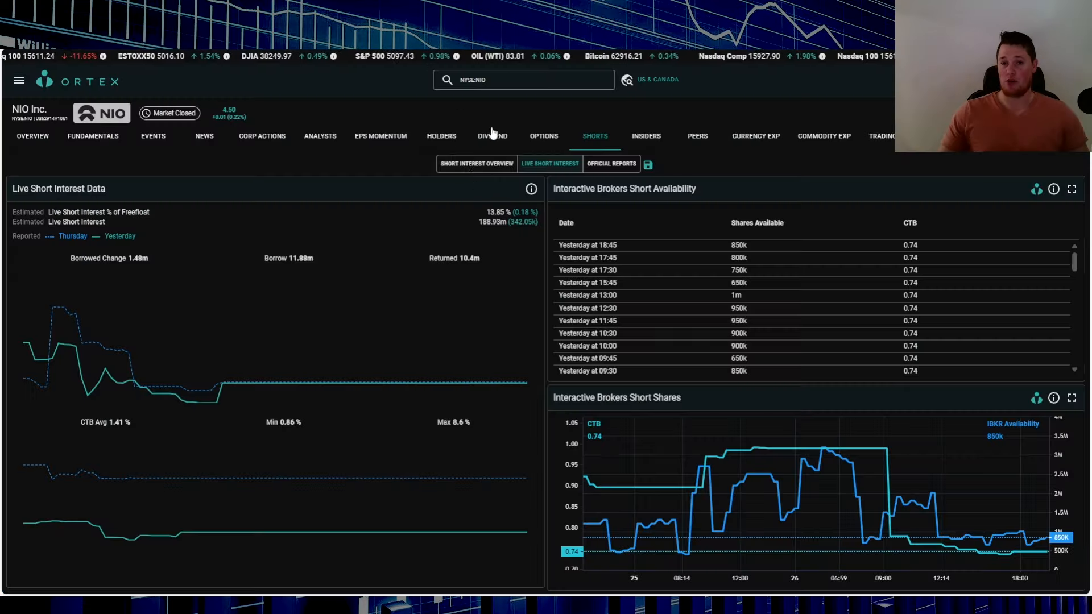
Open ORTEX's NIO Short Interest Overview: 13.83% free float, 3.58 days to cover
left_click(476, 164)
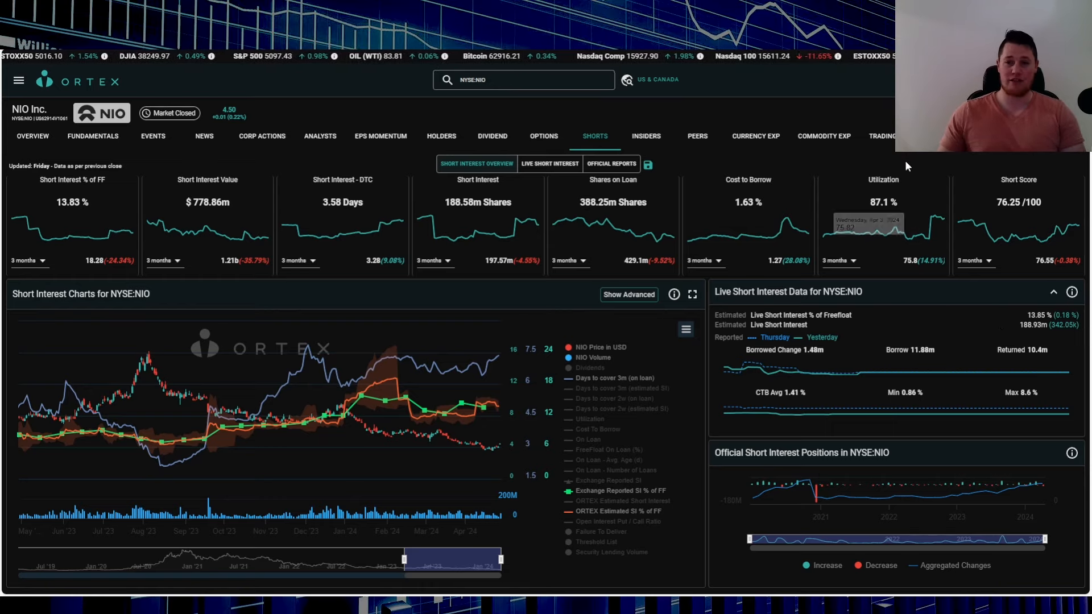
mouse_move(908, 168)
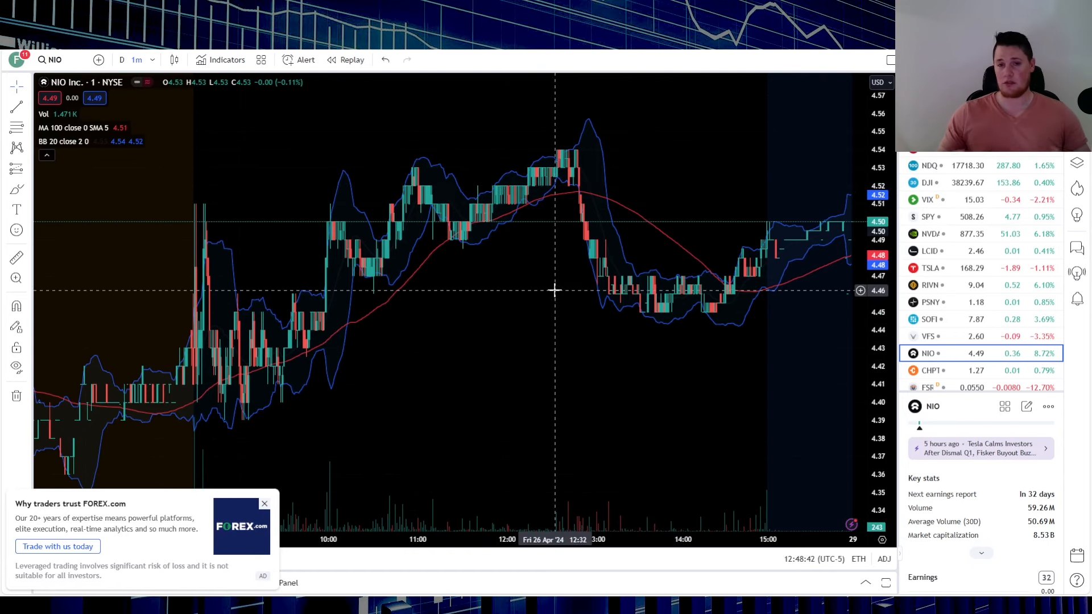
Switch the chart from NIO to LCID, back to NIO, then to LCID again
left_click(927, 251)
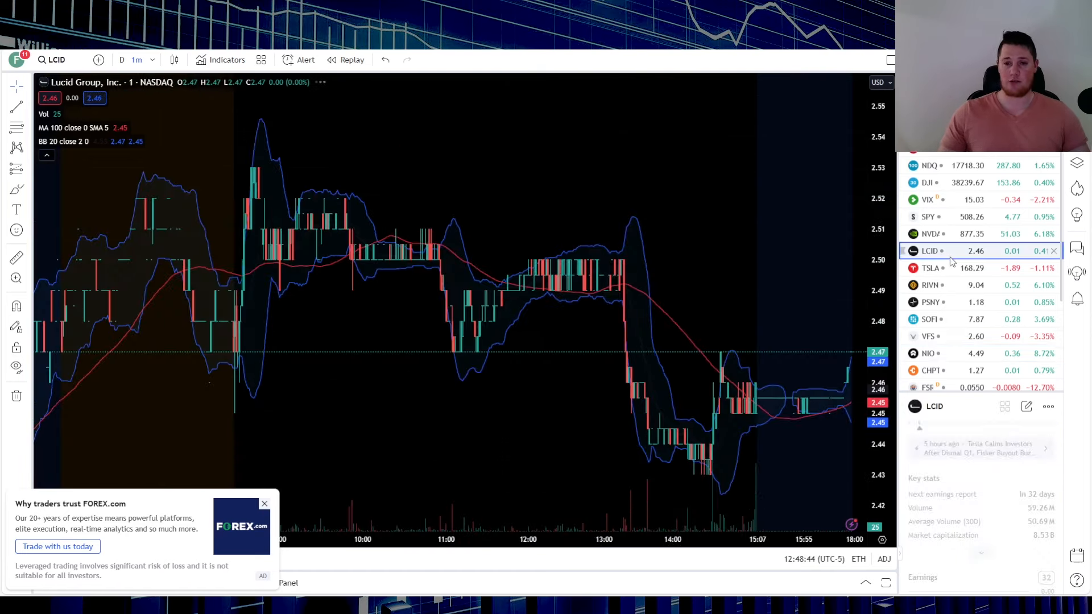
left_click(928, 353)
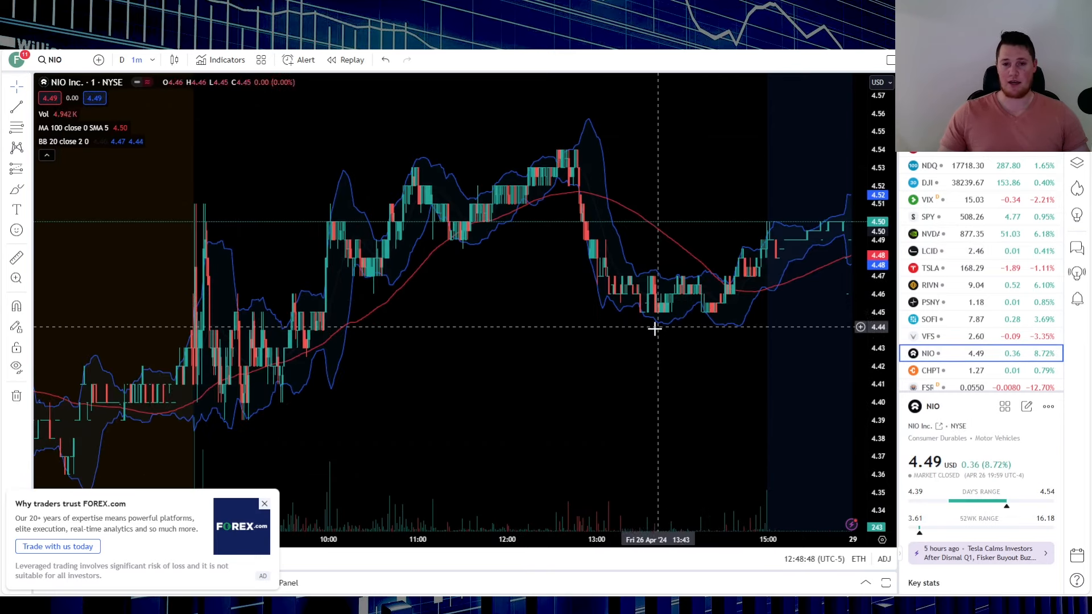
mouse_move(575, 201)
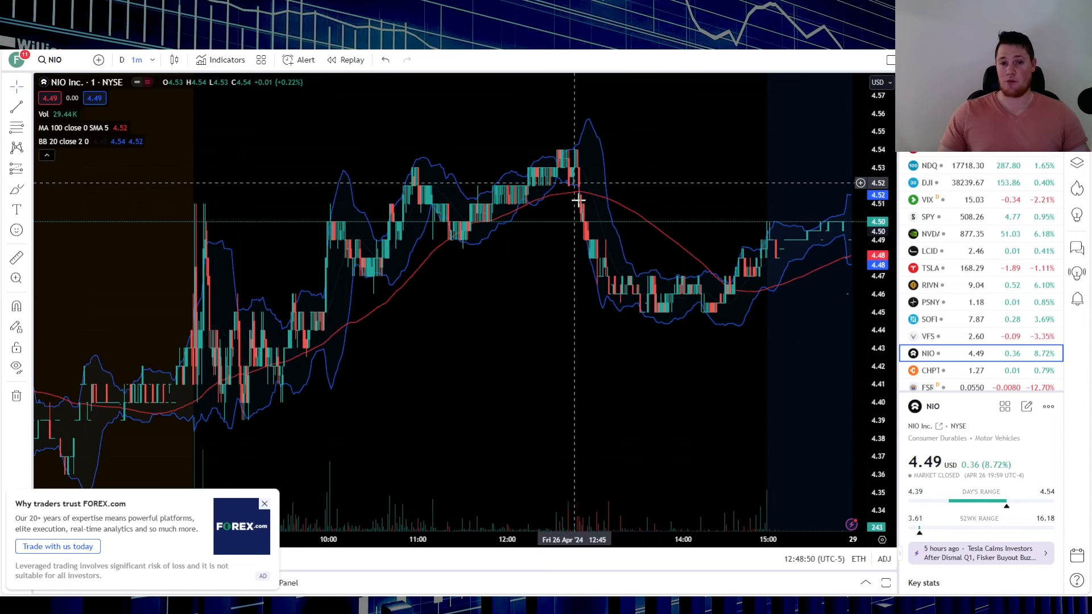
mouse_move(607, 296)
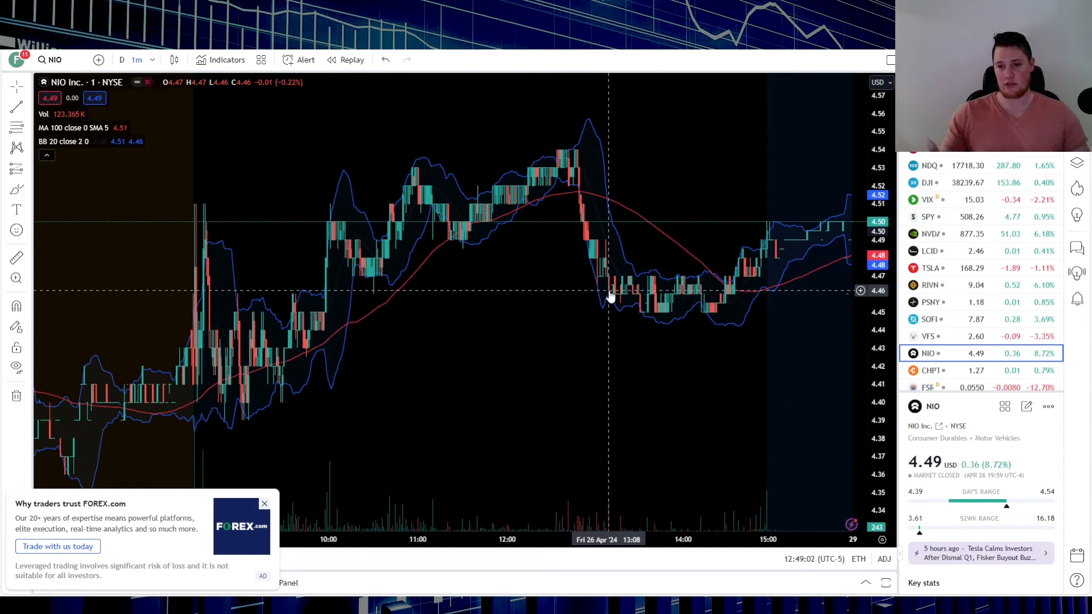
mouse_move(760, 185)
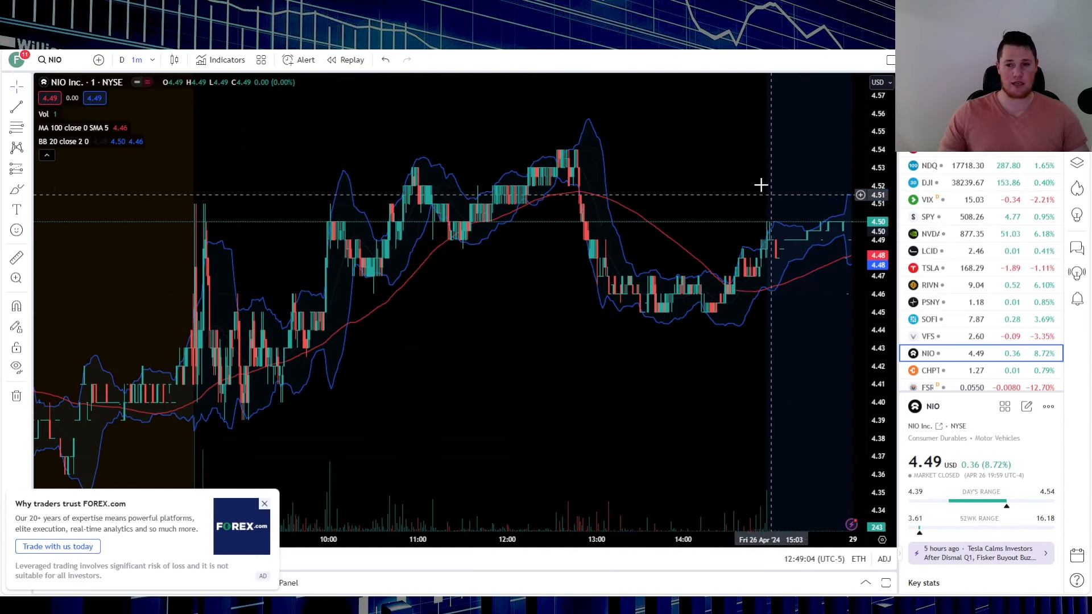
left_click(930, 251)
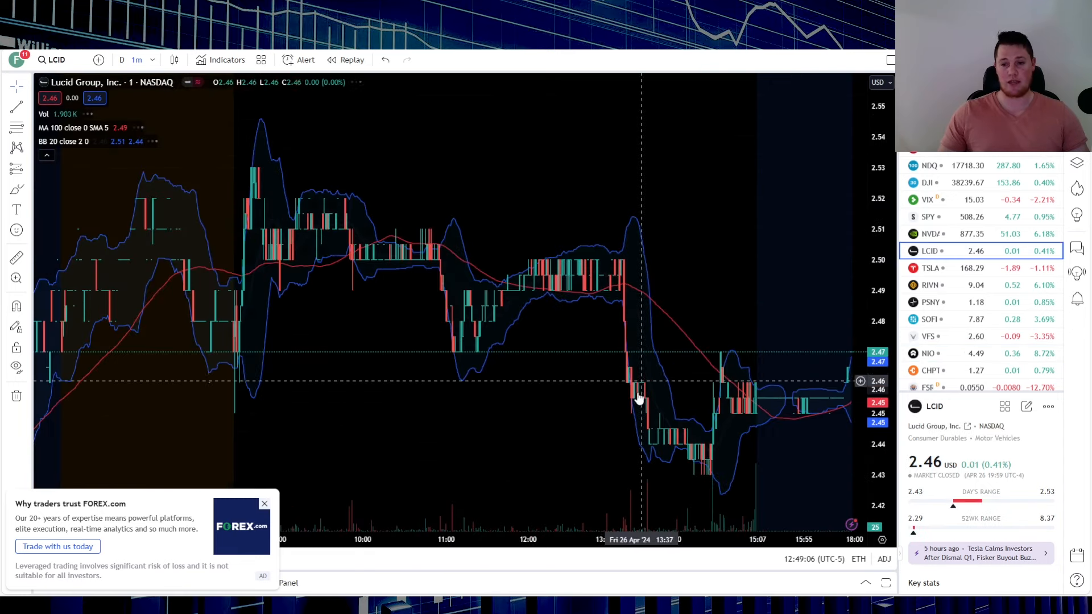
mouse_move(696, 404)
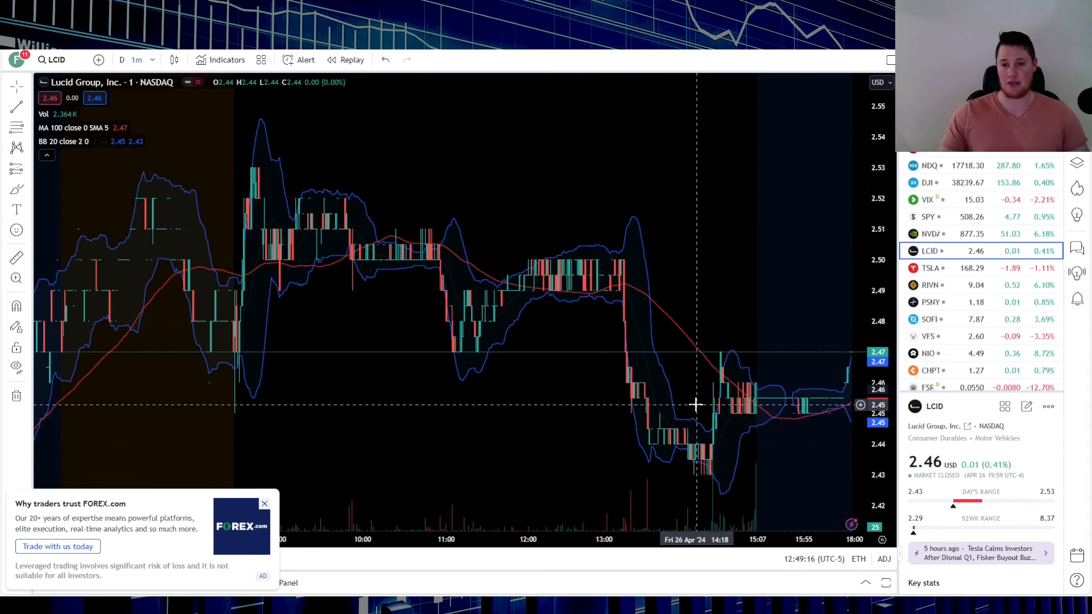
mouse_move(850, 374)
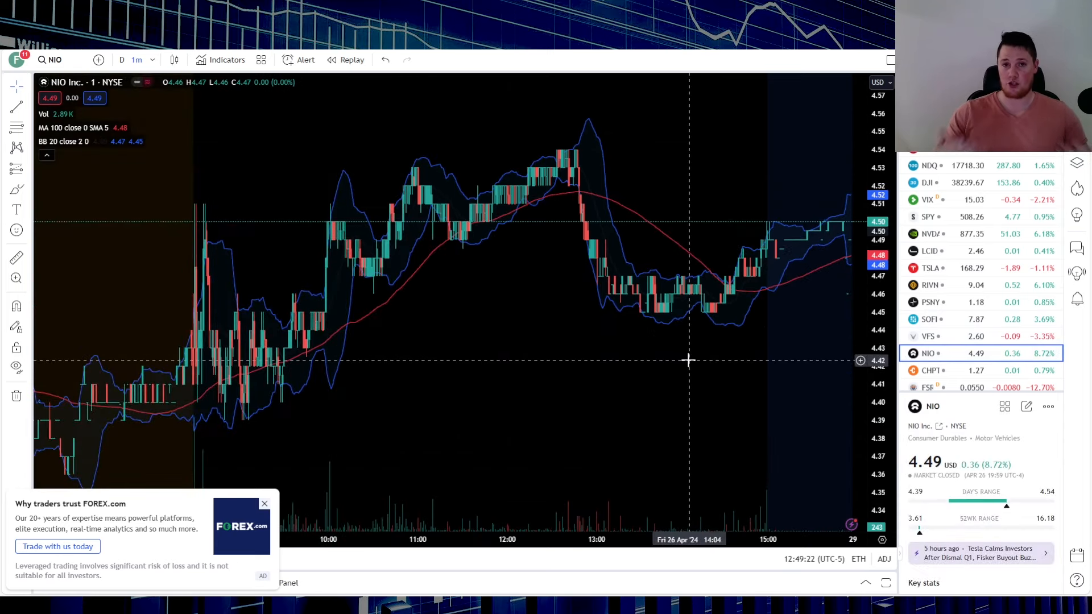
mouse_move(530, 232)
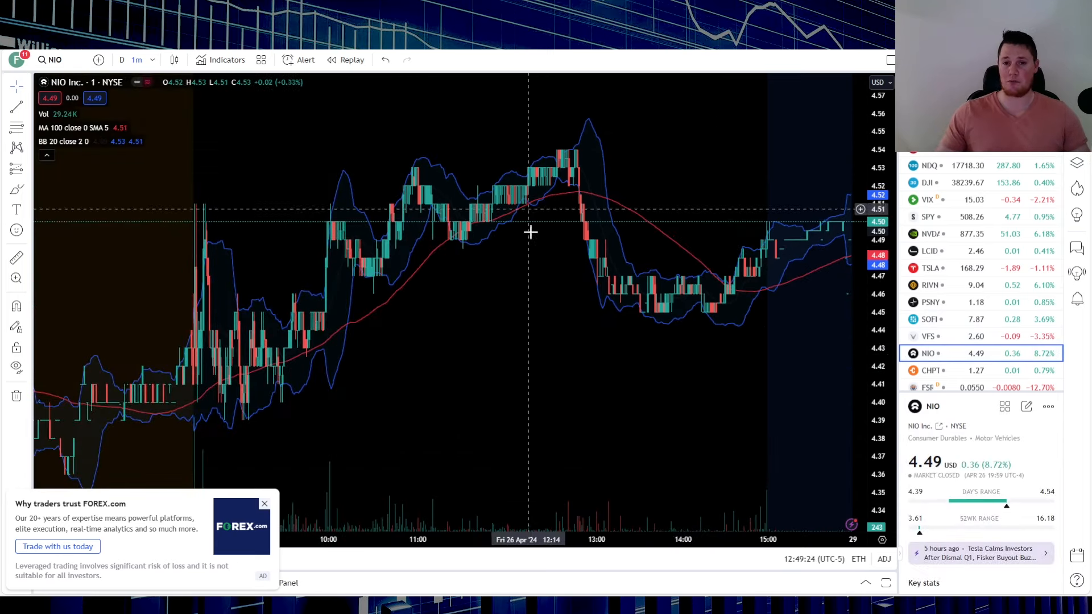
mouse_move(601, 360)
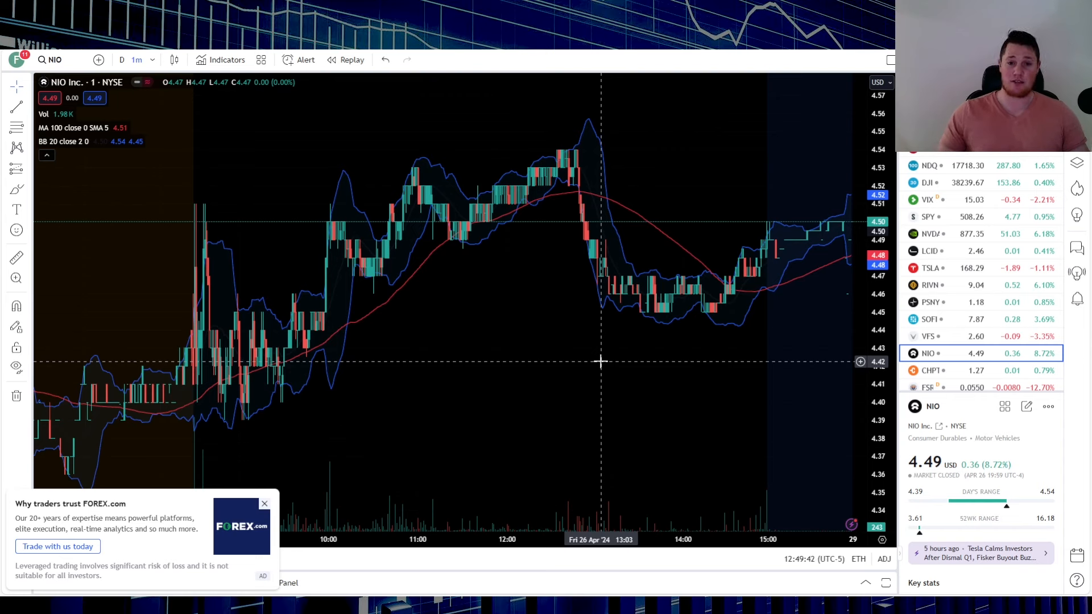
mouse_move(952, 432)
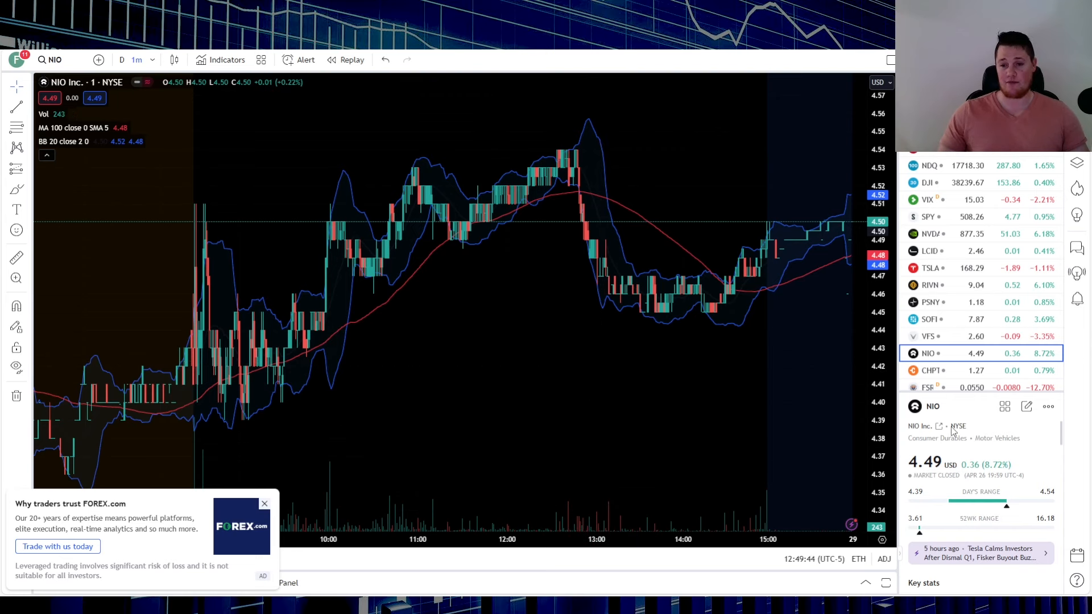
mouse_move(937, 486)
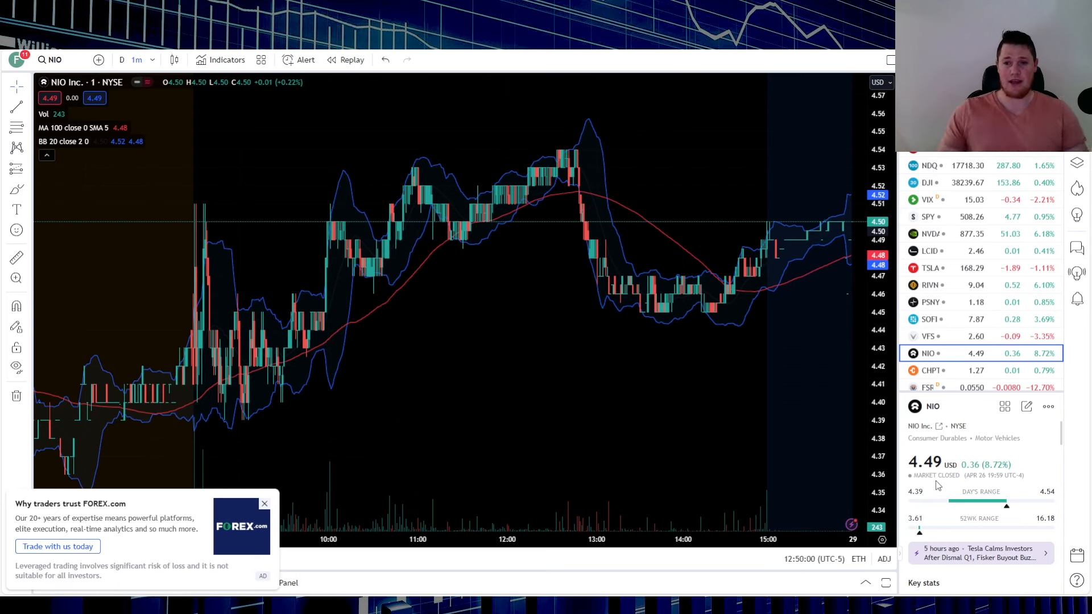
mouse_move(952, 251)
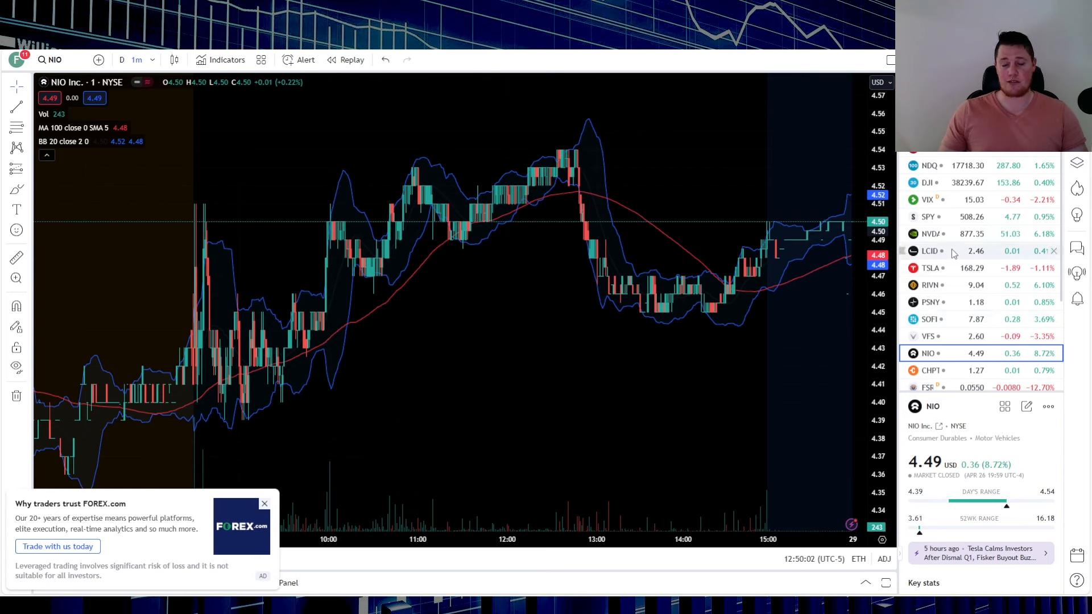
mouse_move(933, 250)
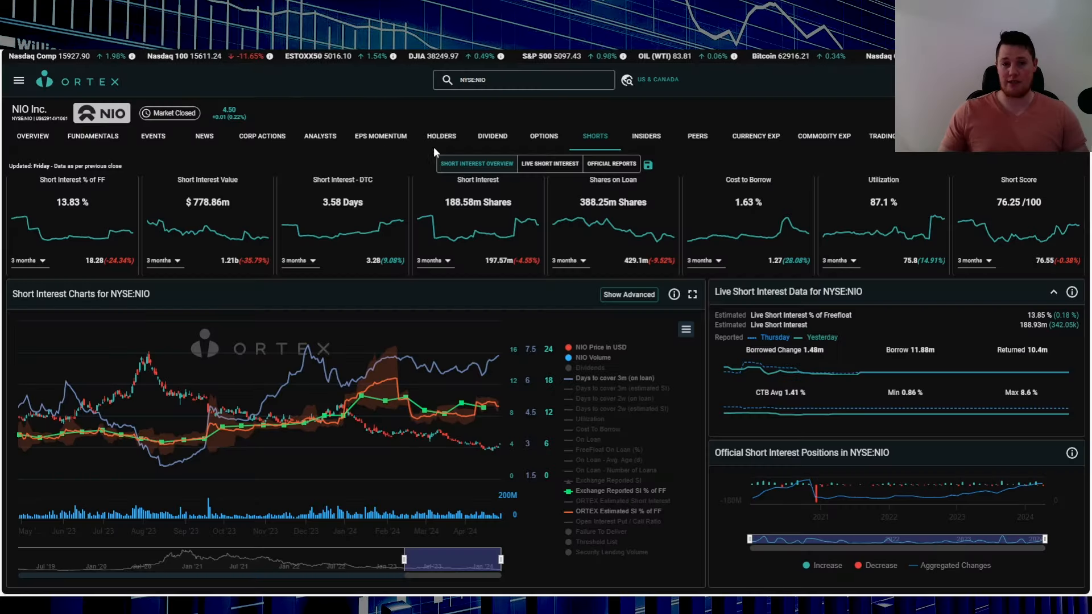
Show NIO's Live Short Interest with Interactive Brokers availability and borrow cost
left_click(550, 164)
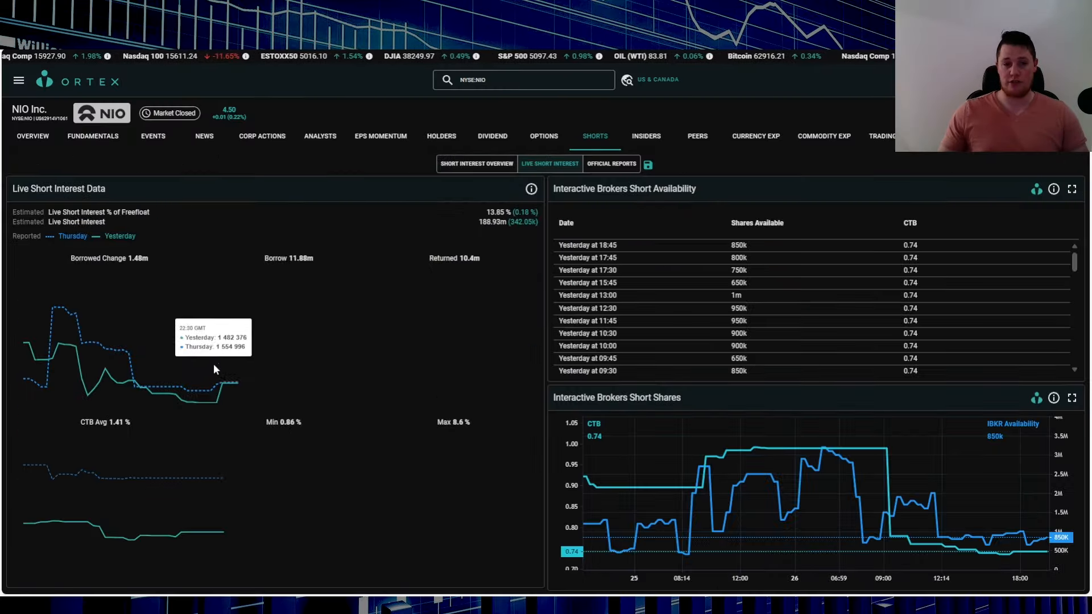
mouse_move(219, 390)
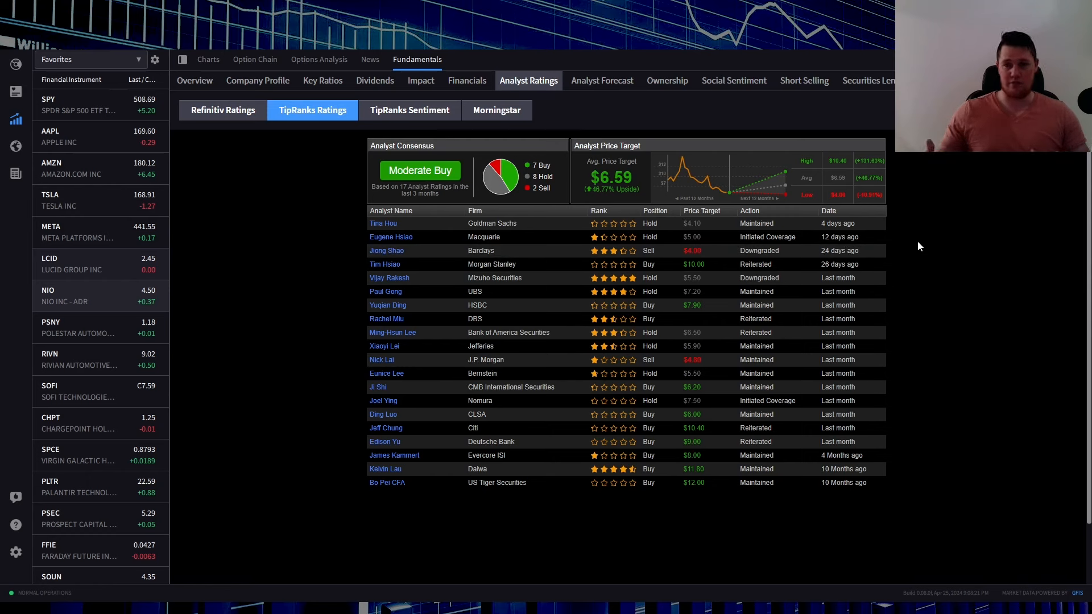
mouse_move(685, 199)
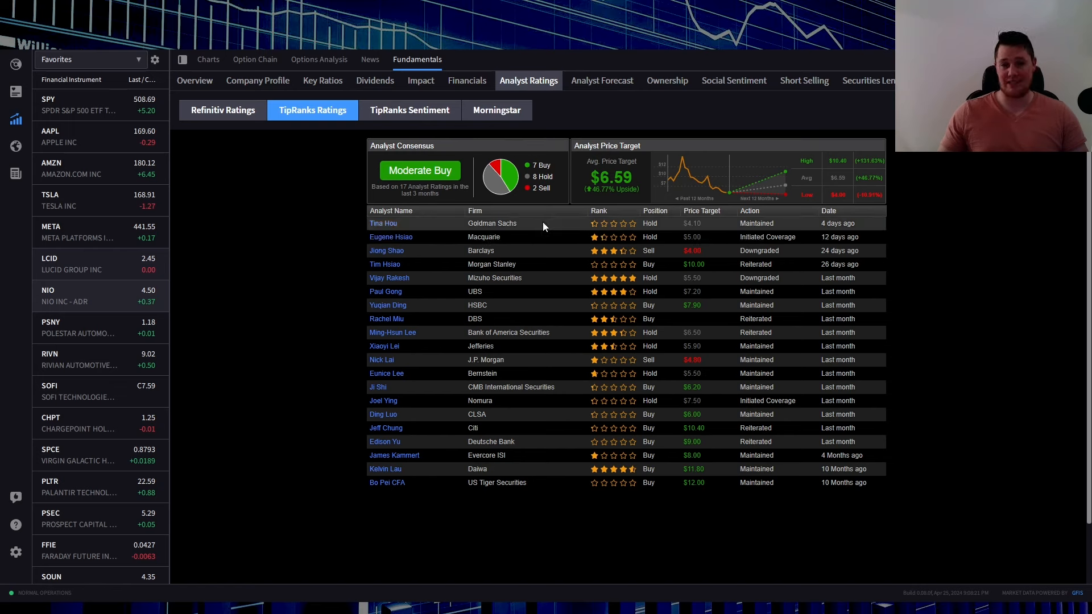
View the Goldman Sachs analyst's TipRanks track record for NIO, then close it
left_click(382, 223)
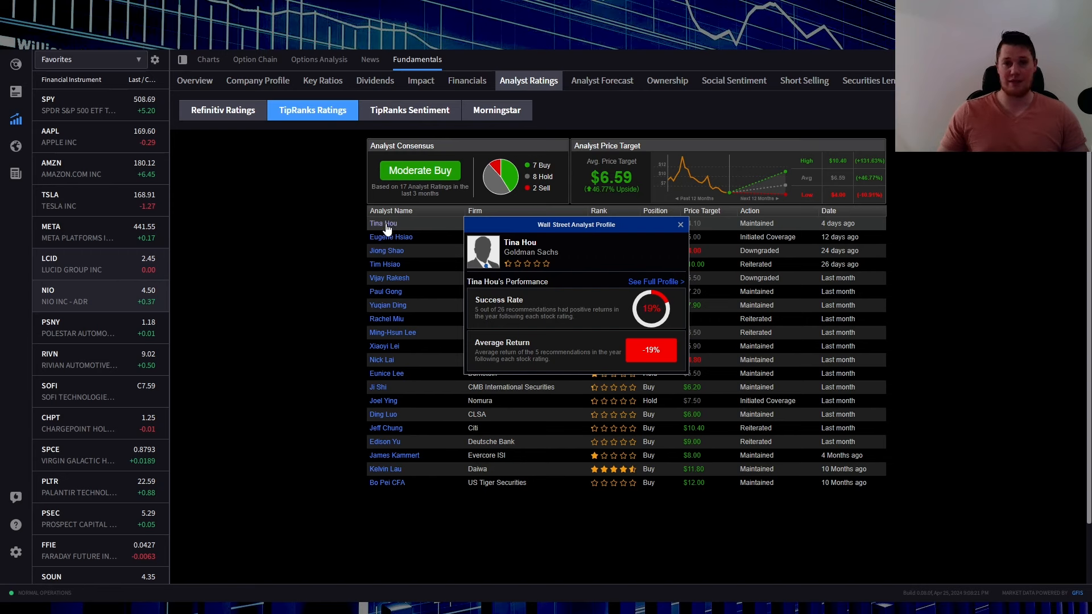
left_click(680, 224)
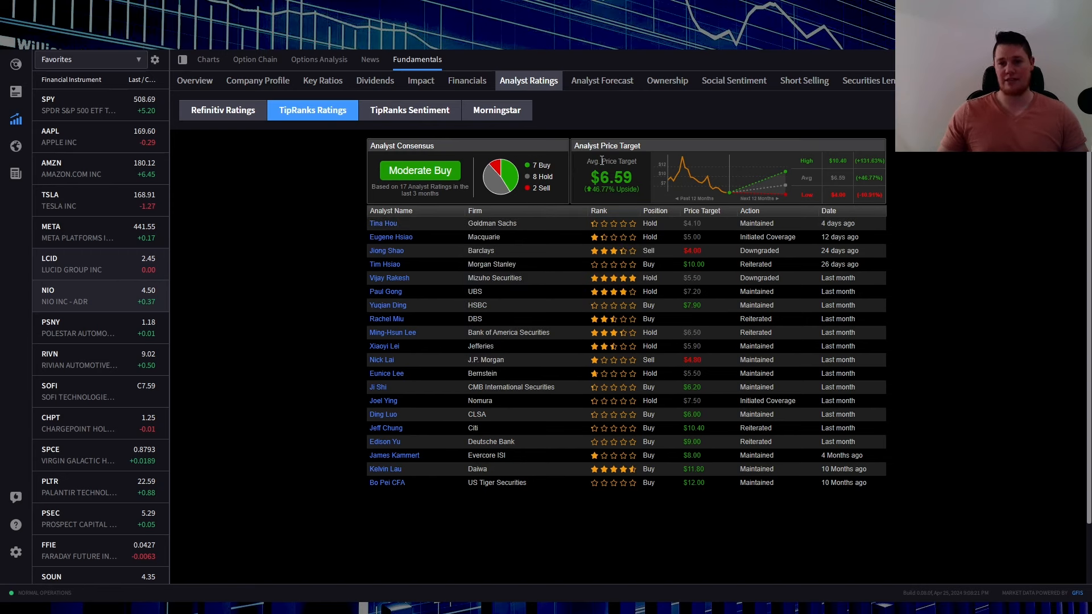
mouse_move(639, 201)
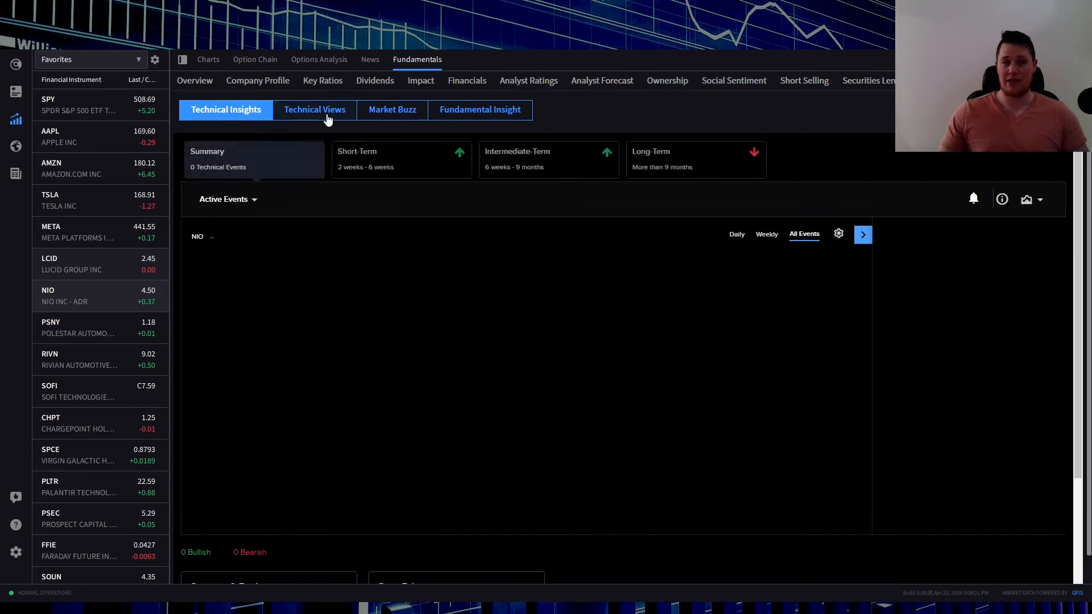
Read the Trading Central technical view for NIO (5.33–5.60 target), then open Analyst Forecast
left_click(314, 109)
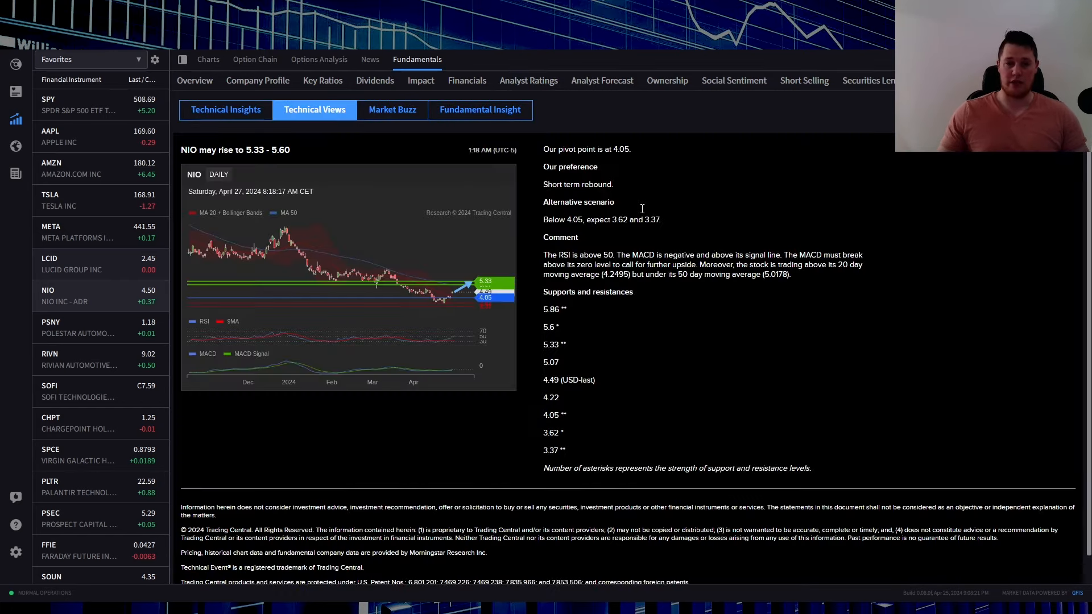
mouse_move(654, 190)
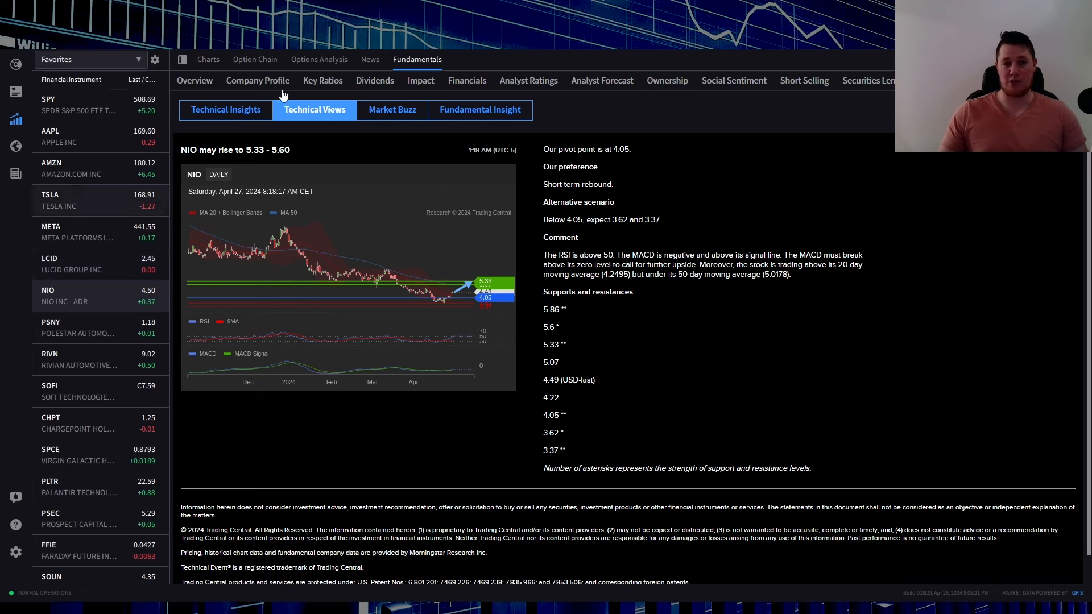
mouse_move(261, 180)
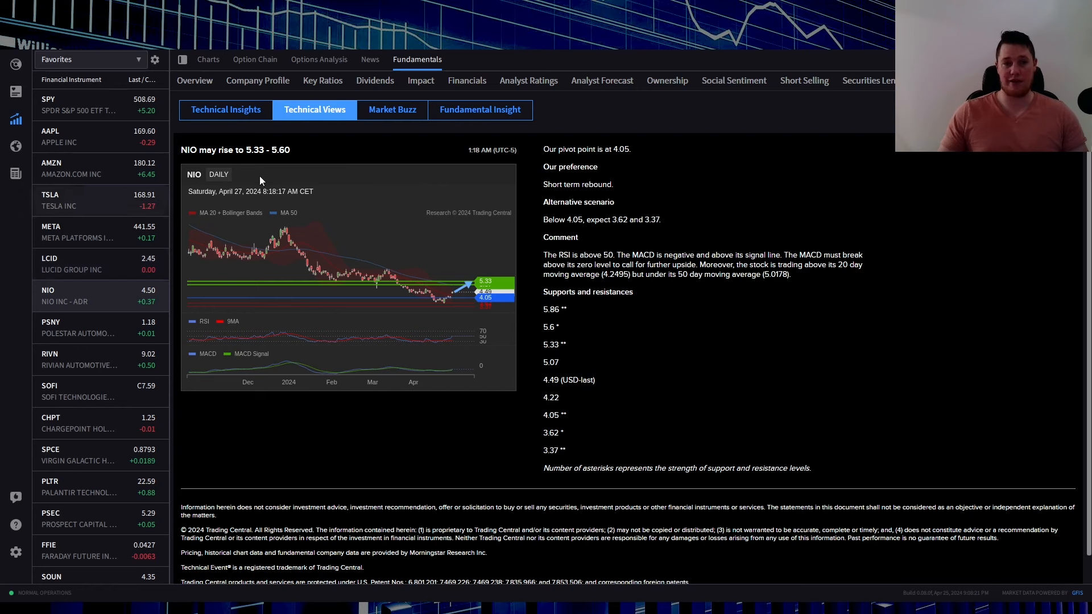
mouse_move(341, 149)
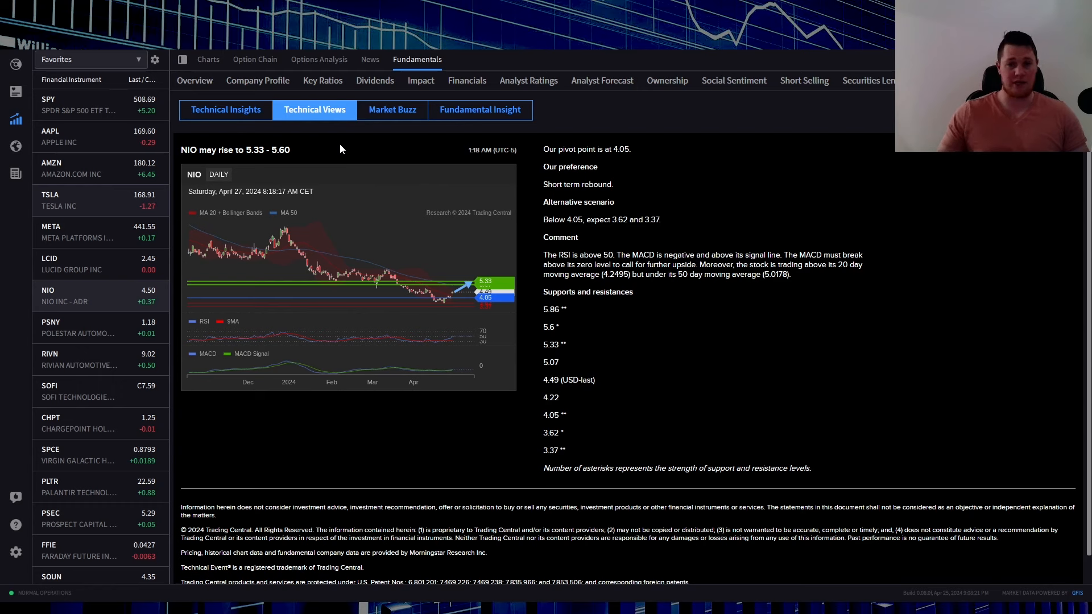
mouse_move(621, 195)
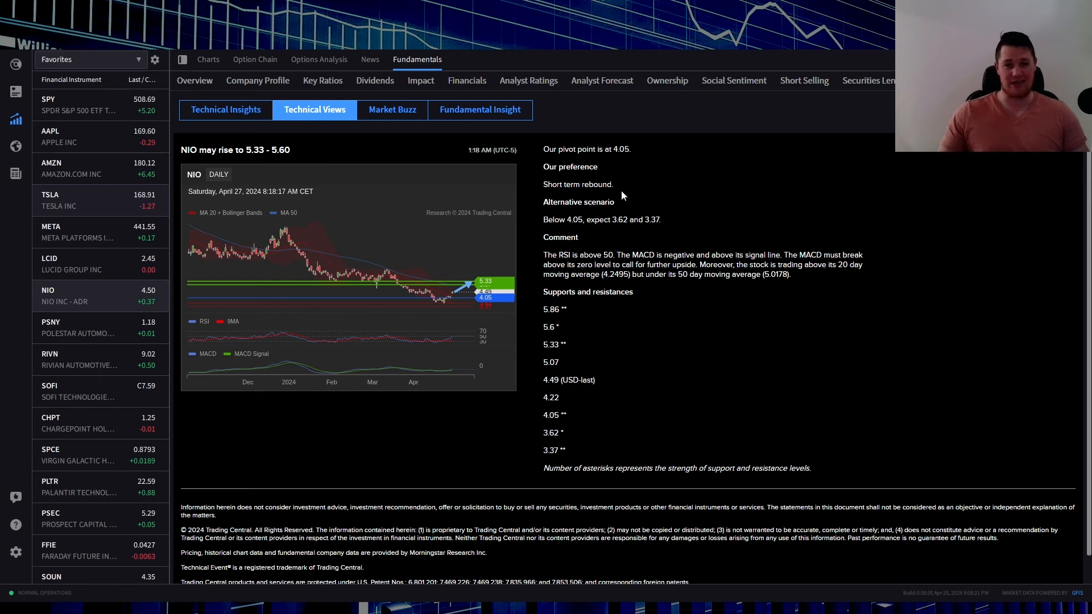
mouse_move(655, 250)
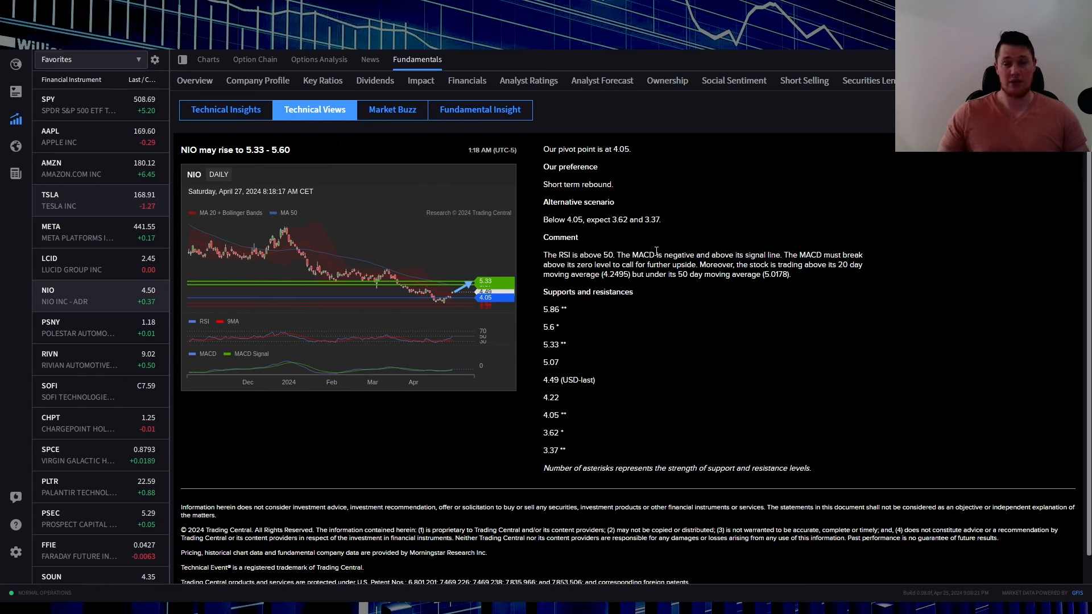
mouse_move(380, 381)
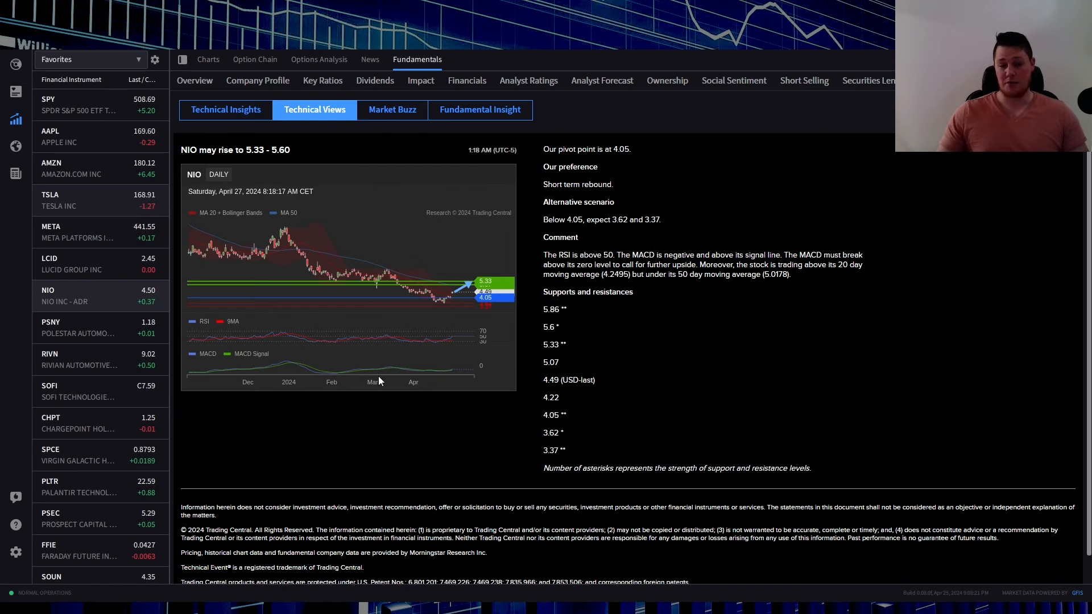
mouse_move(730, 353)
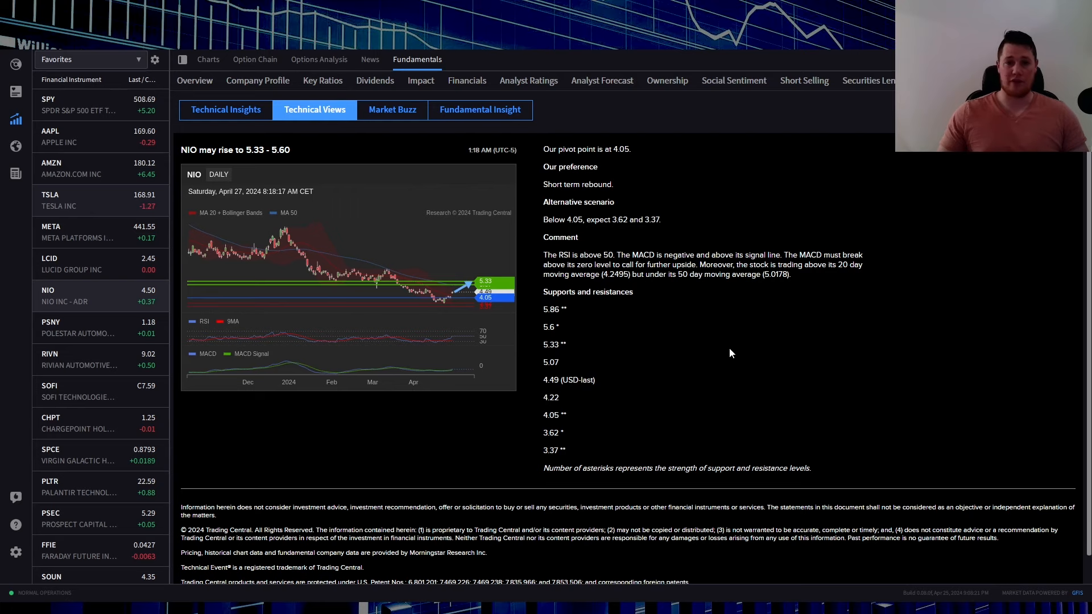
left_click(601, 80)
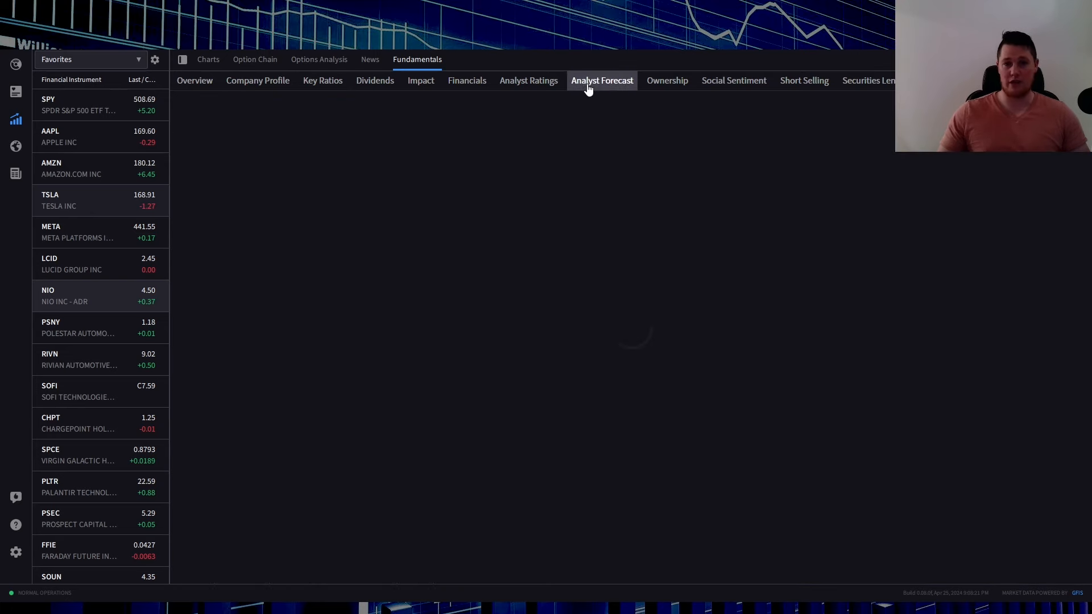
Return to TradingView's NIO technicals page with classic pivots near 5.08
left_click(601, 80)
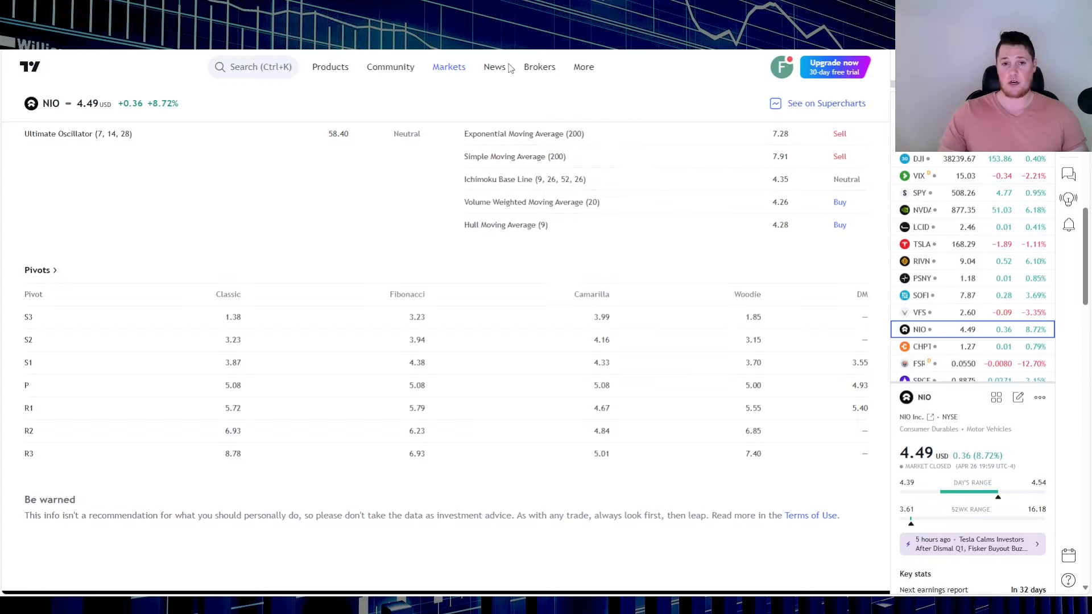
mouse_move(976, 445)
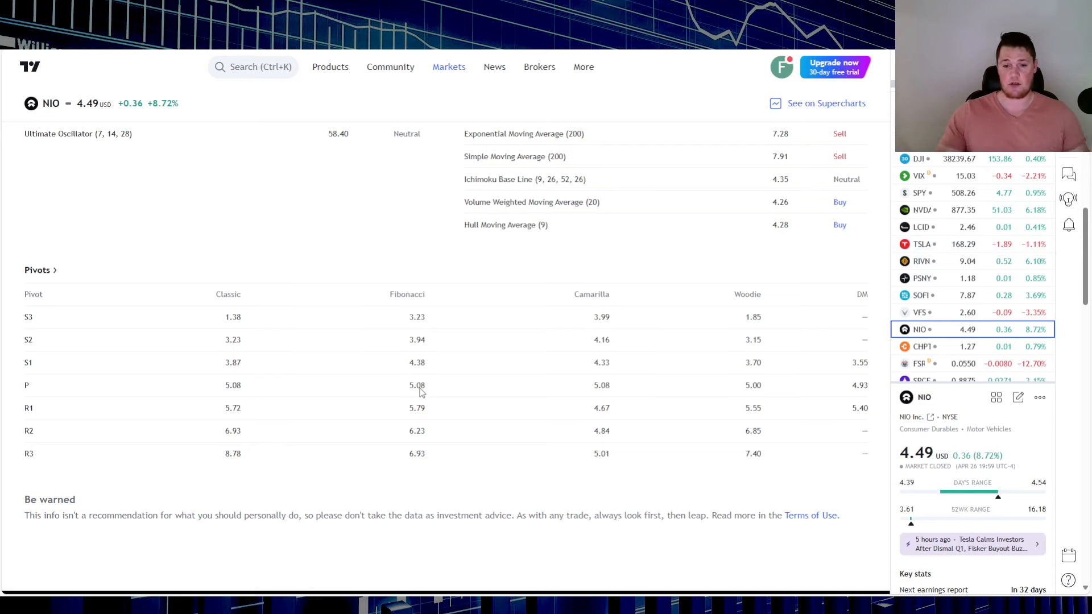
mouse_move(416, 403)
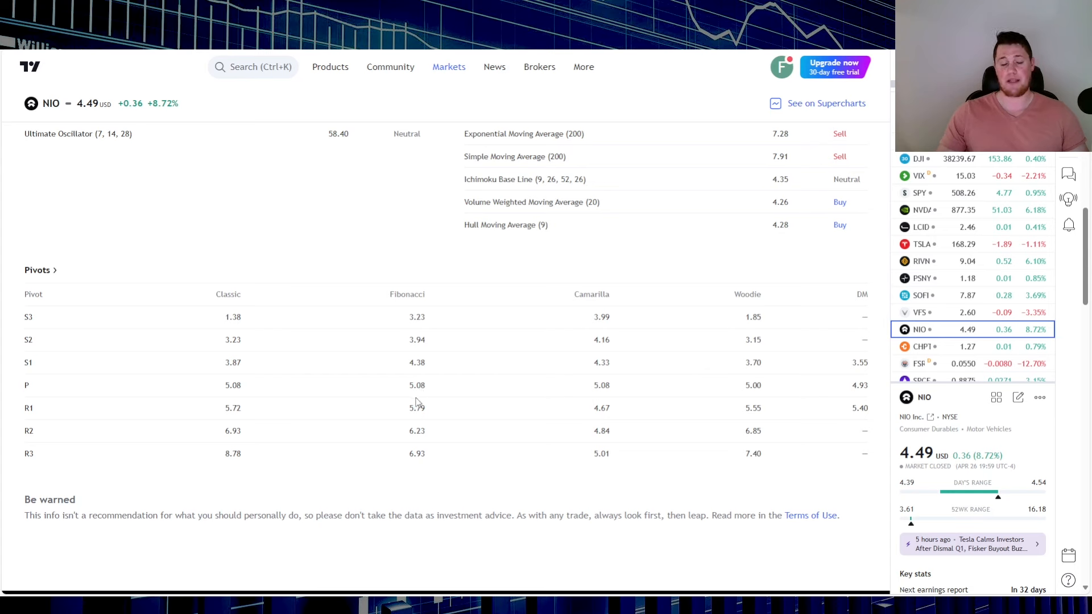
mouse_move(422, 404)
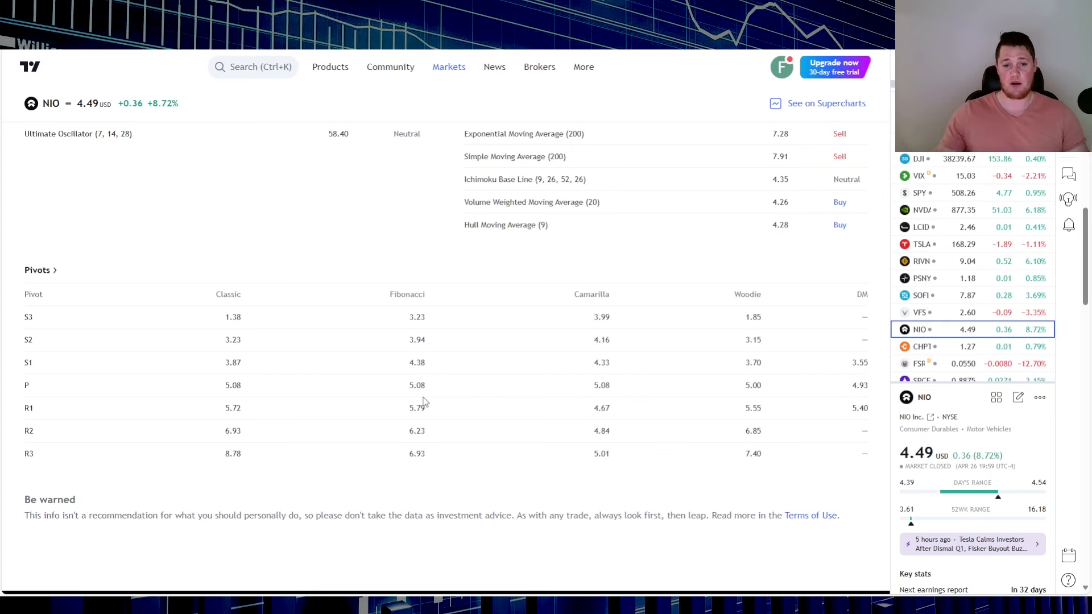
mouse_move(435, 376)
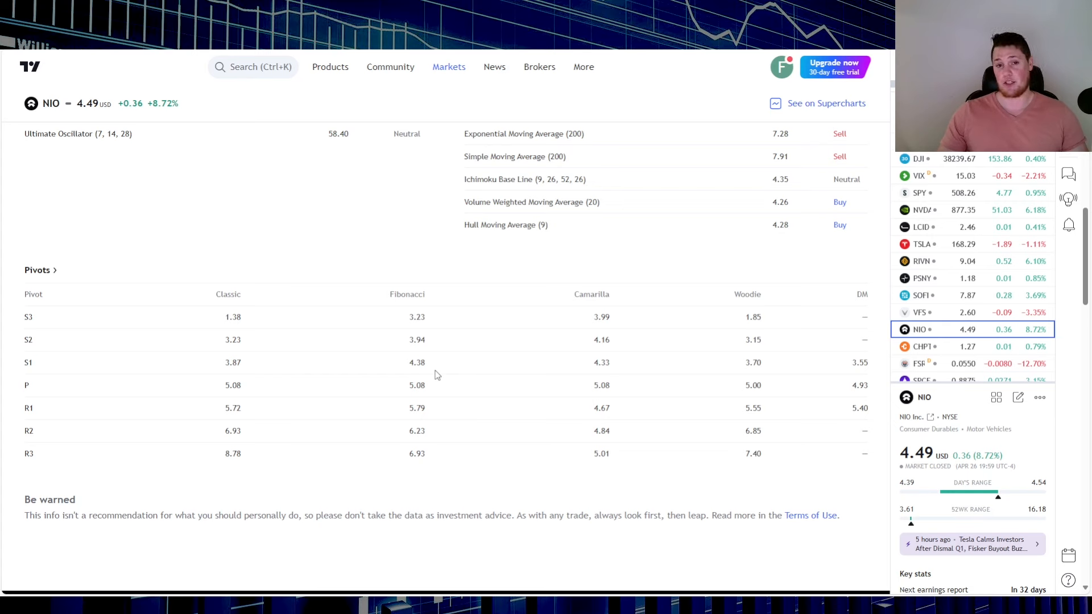
mouse_move(430, 382)
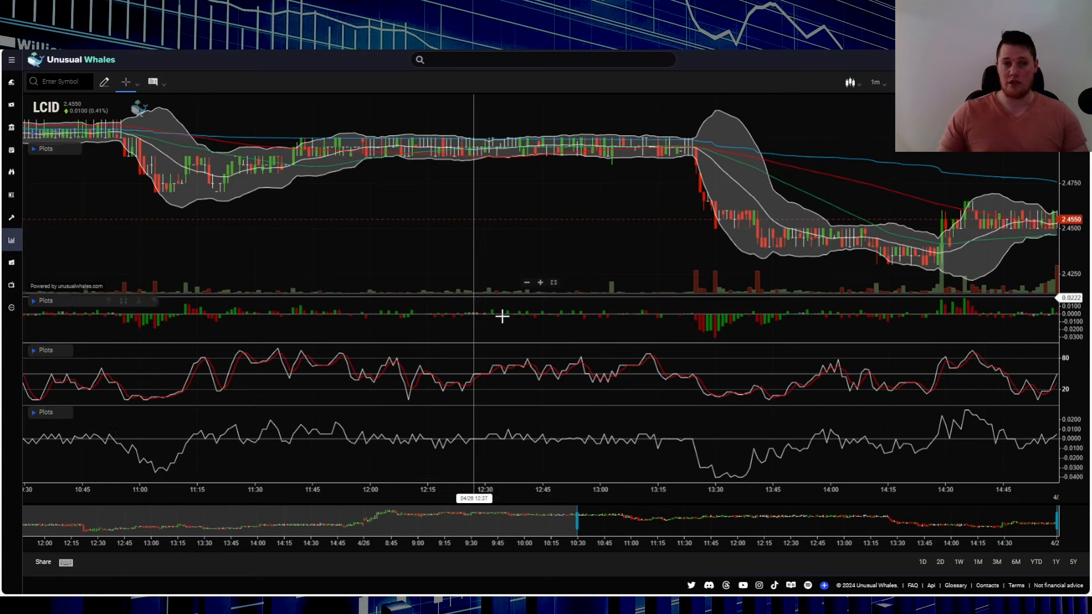
left_click(58, 82)
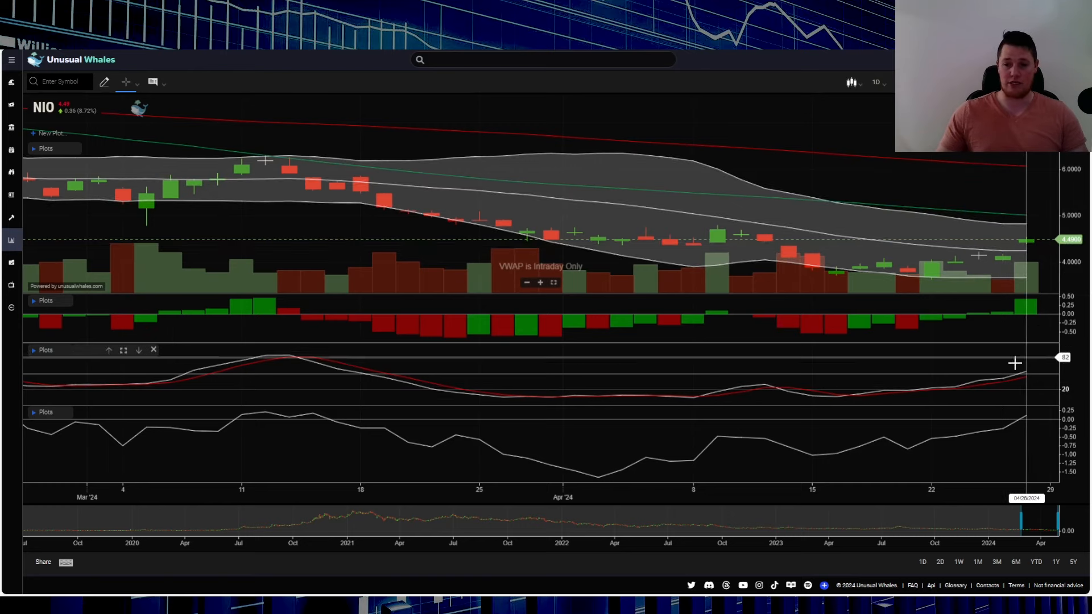
mouse_move(1024, 392)
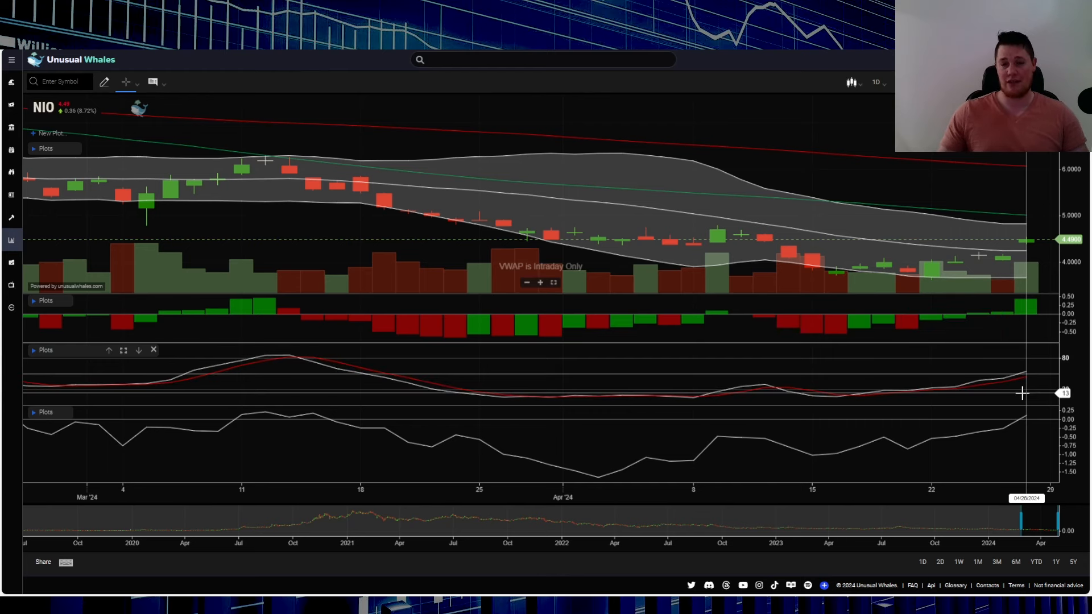
mouse_move(1022, 373)
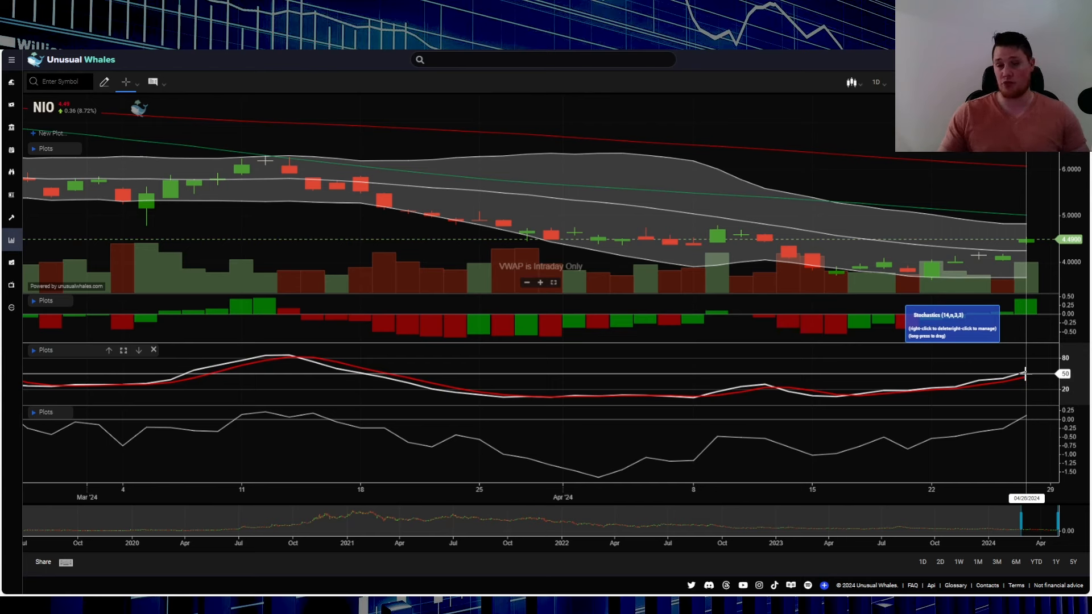
mouse_move(915, 398)
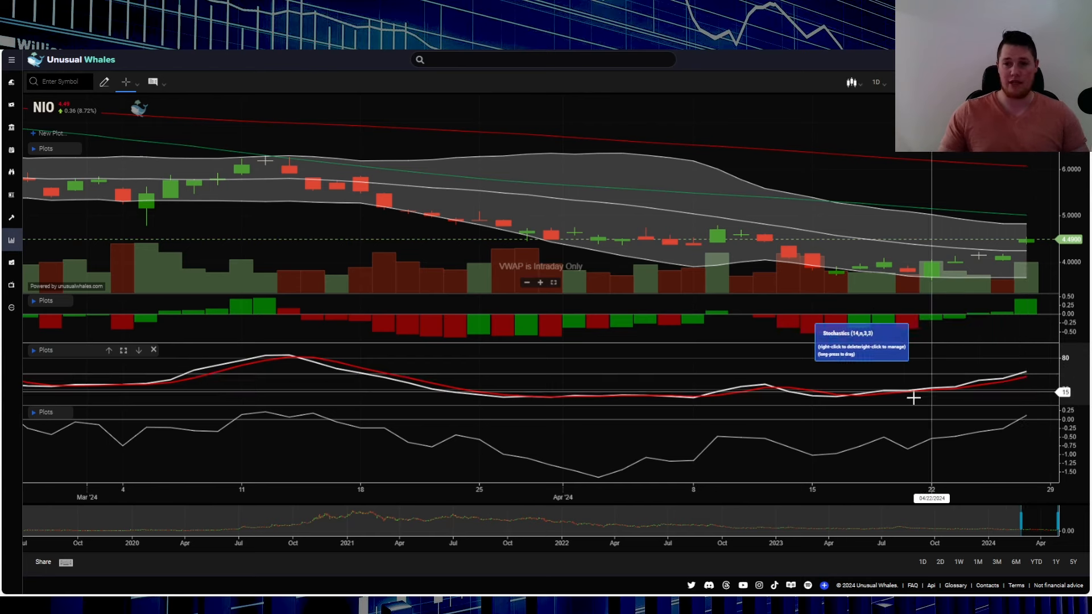
mouse_move(940, 391)
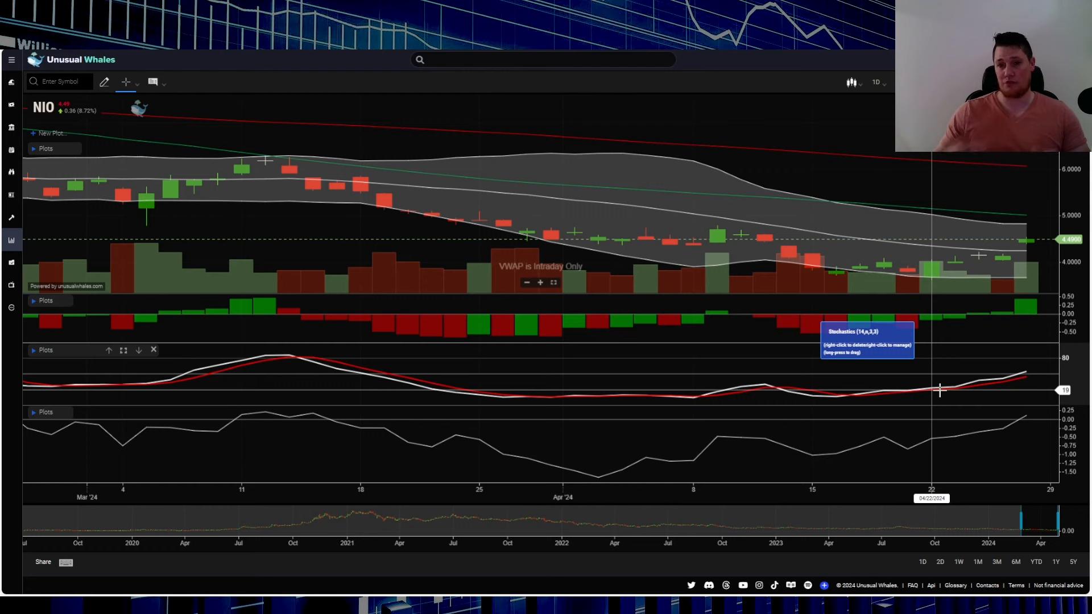
mouse_move(1030, 244)
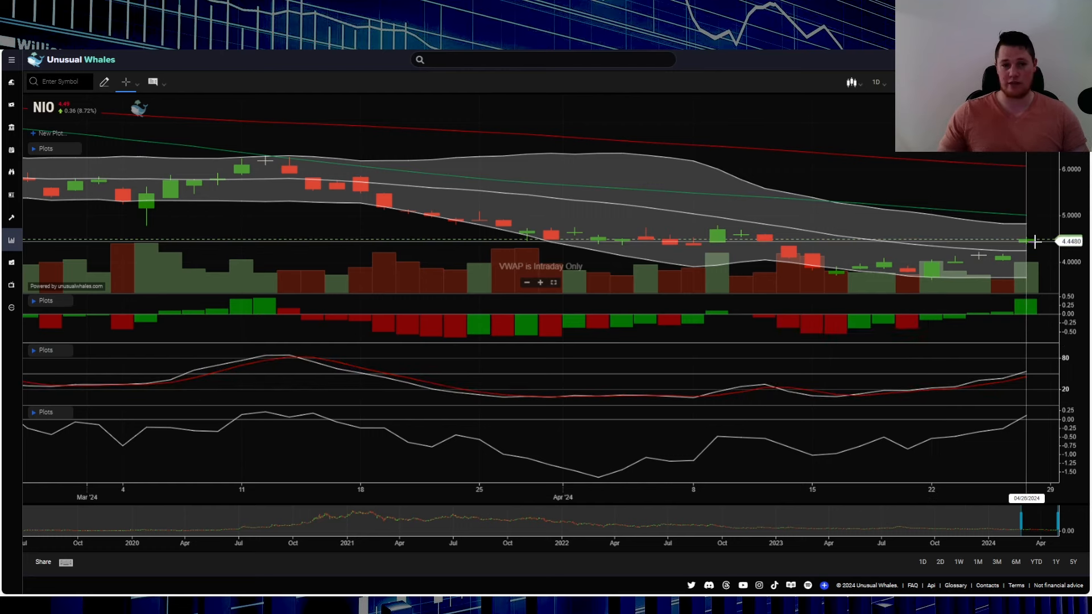
mouse_move(1020, 249)
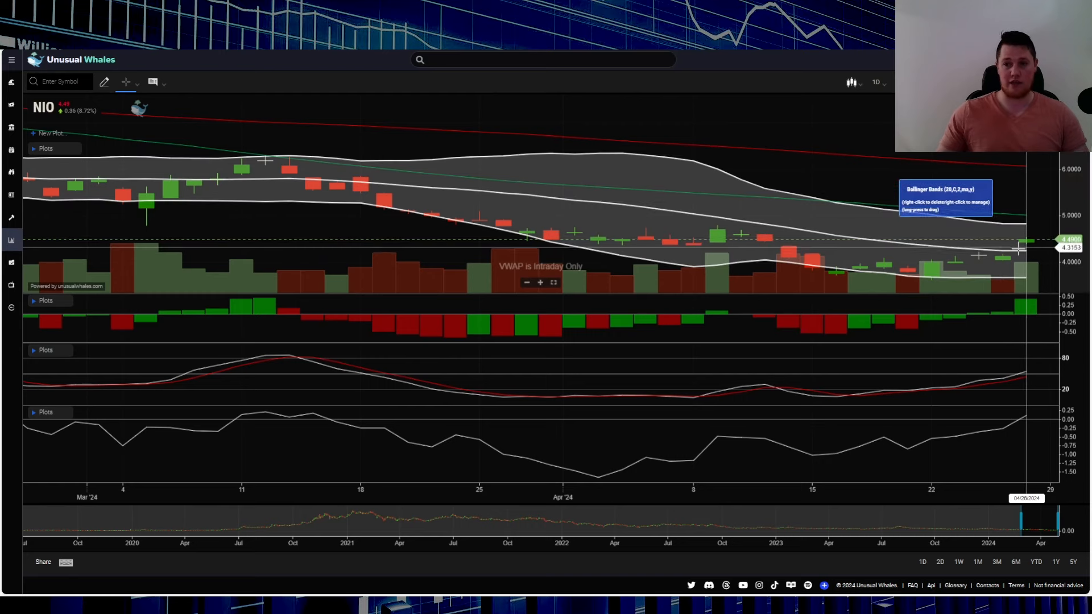
mouse_move(1020, 254)
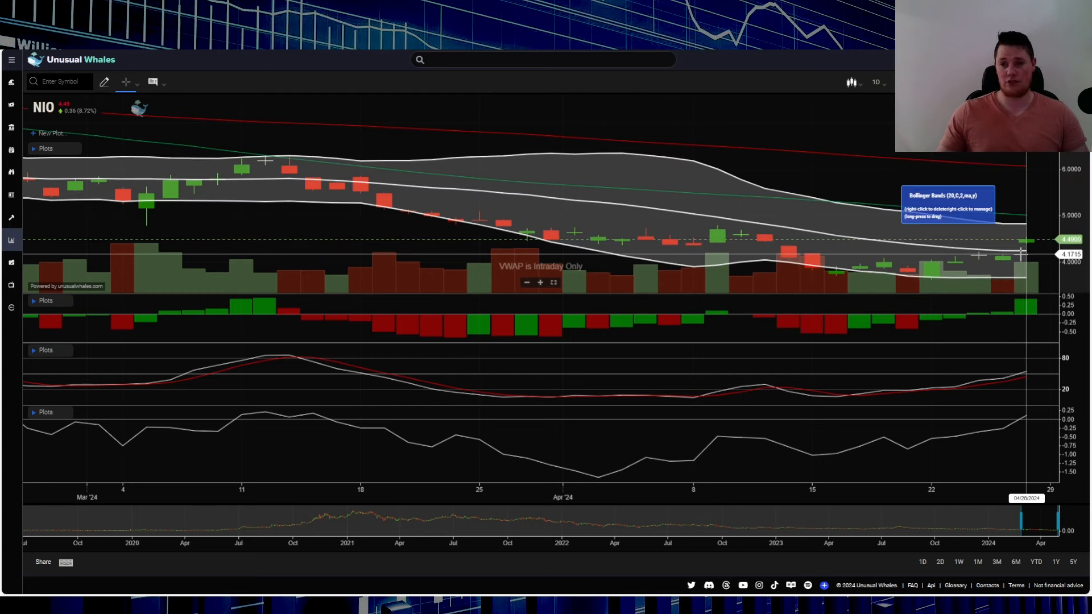
mouse_move(1033, 214)
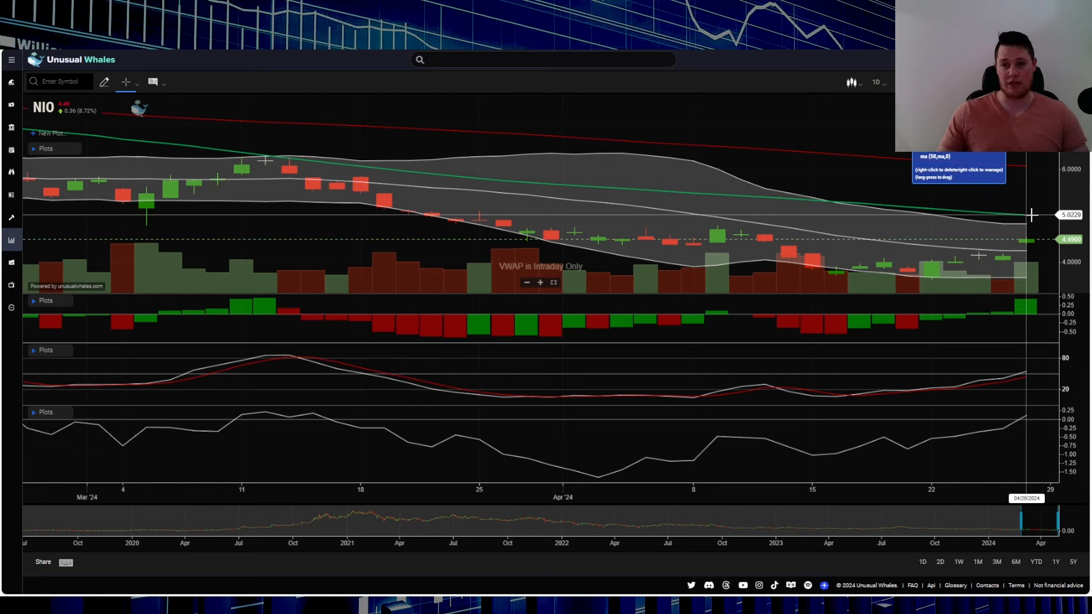
mouse_move(618, 446)
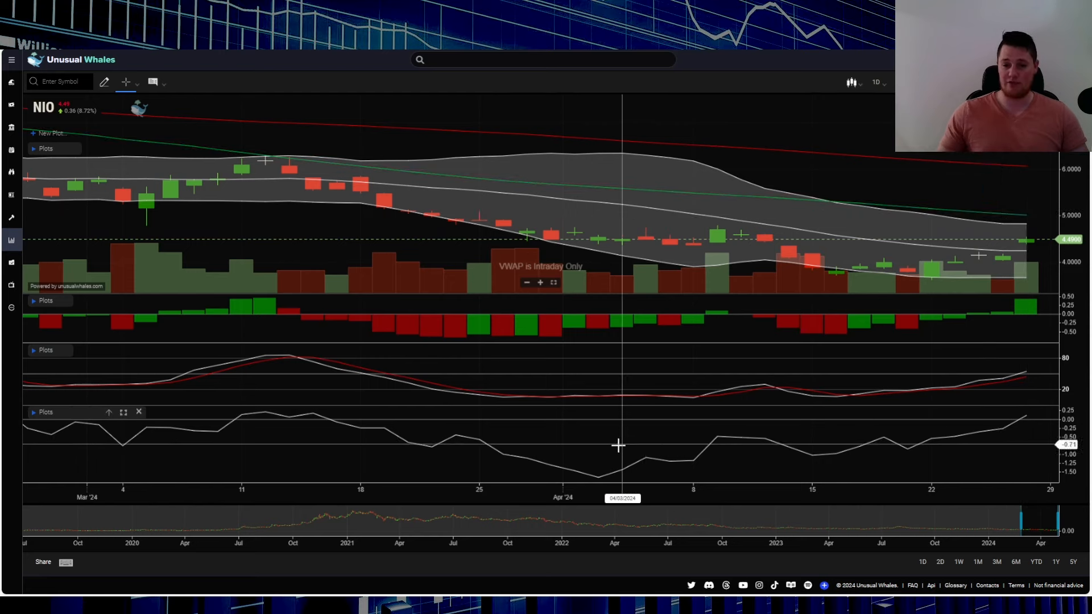
mouse_move(594, 451)
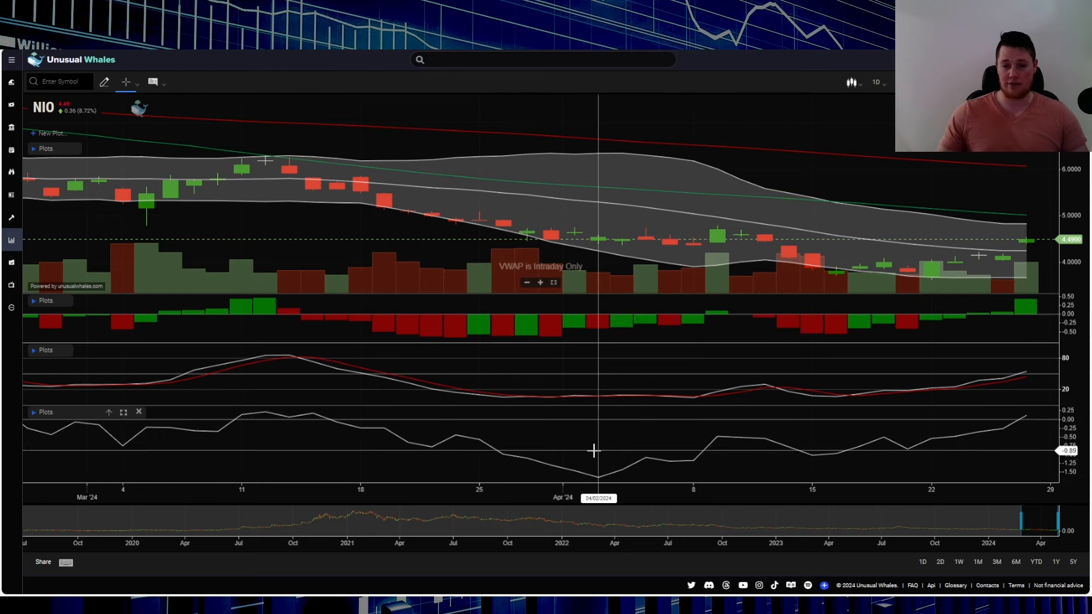
mouse_move(595, 457)
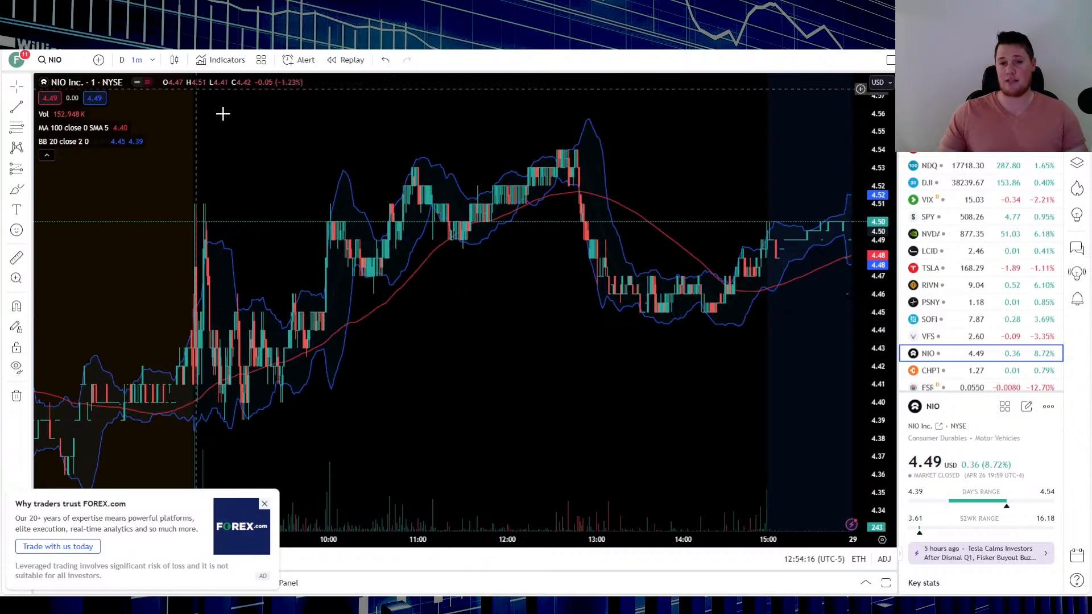
mouse_move(561, 131)
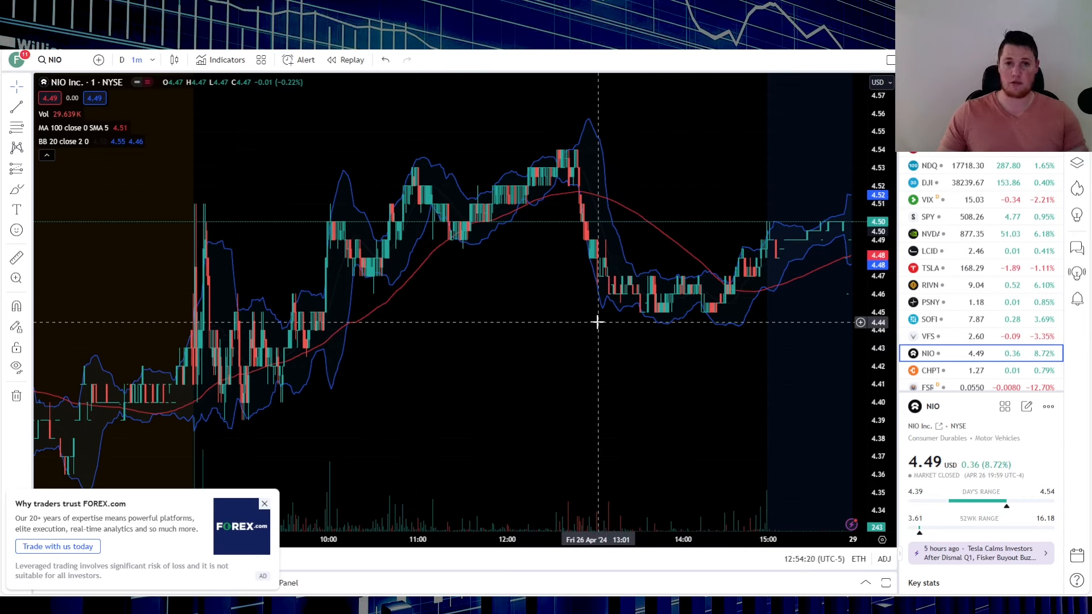
mouse_move(658, 341)
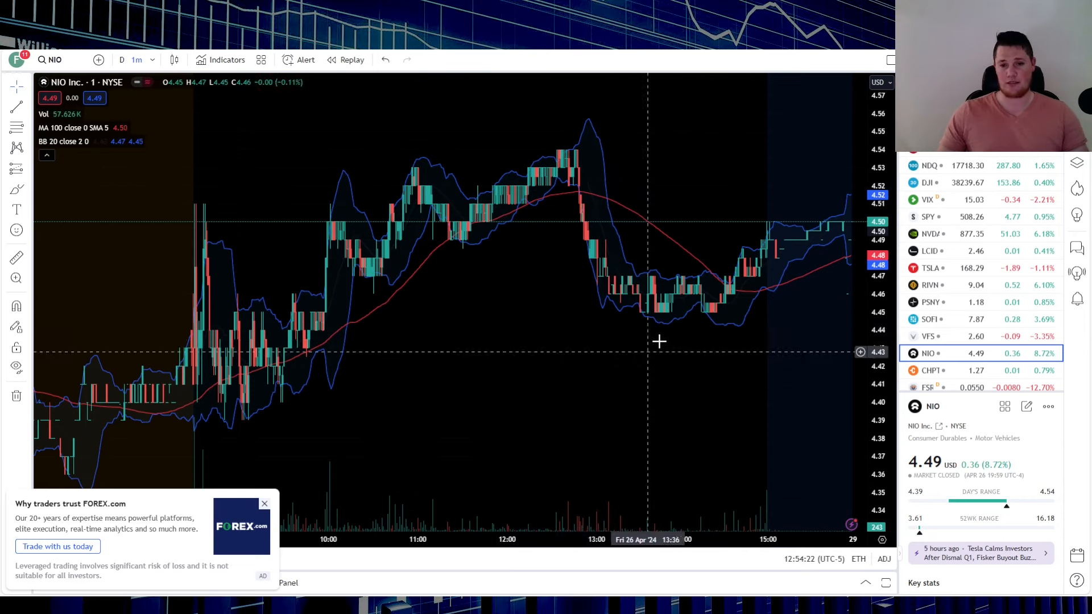
mouse_move(616, 339)
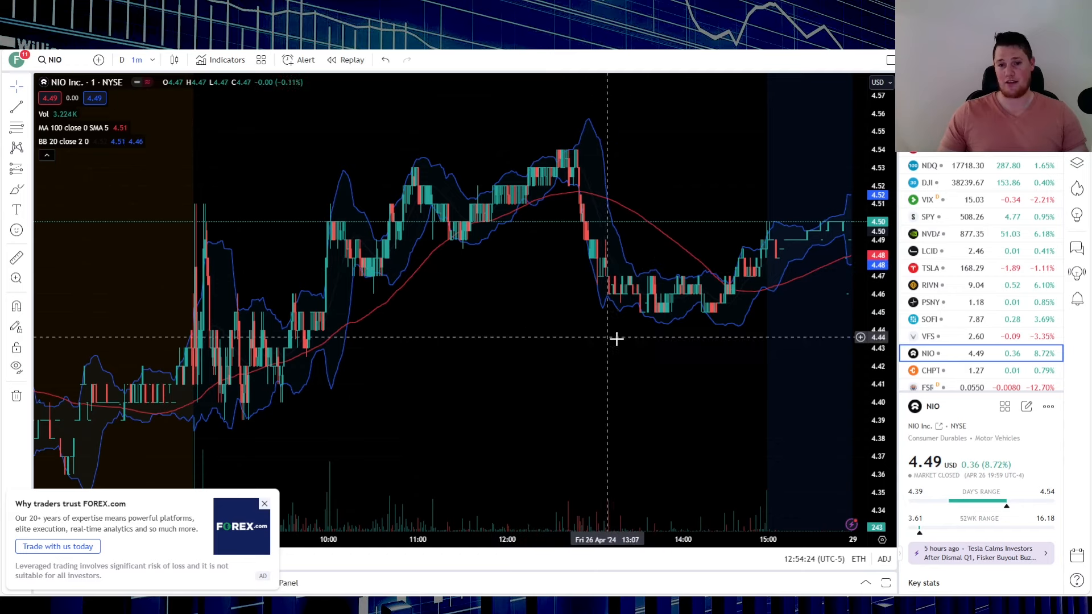
mouse_move(647, 160)
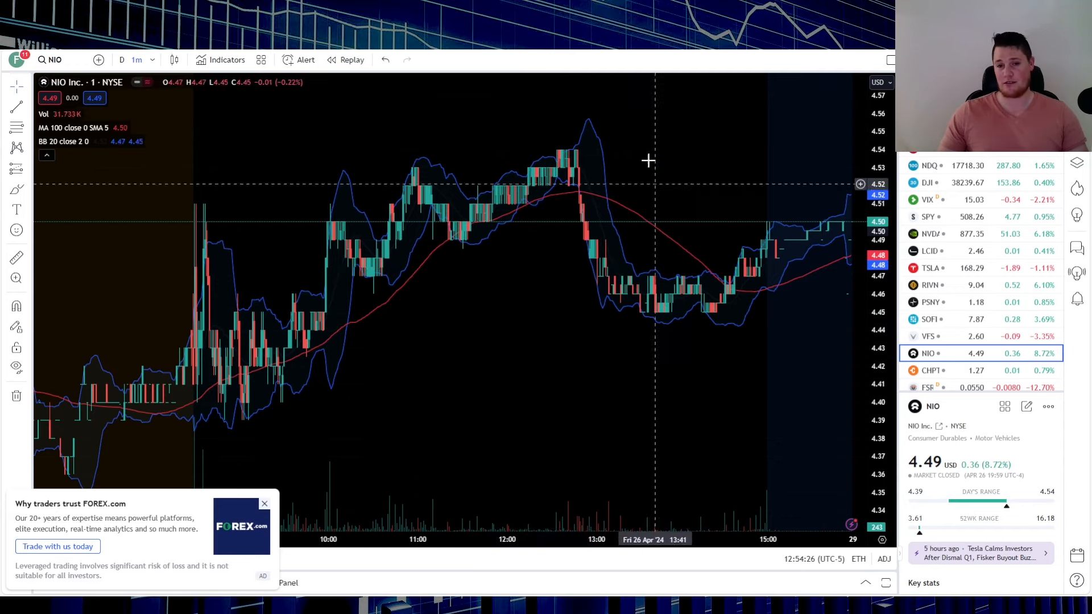
mouse_move(555, 320)
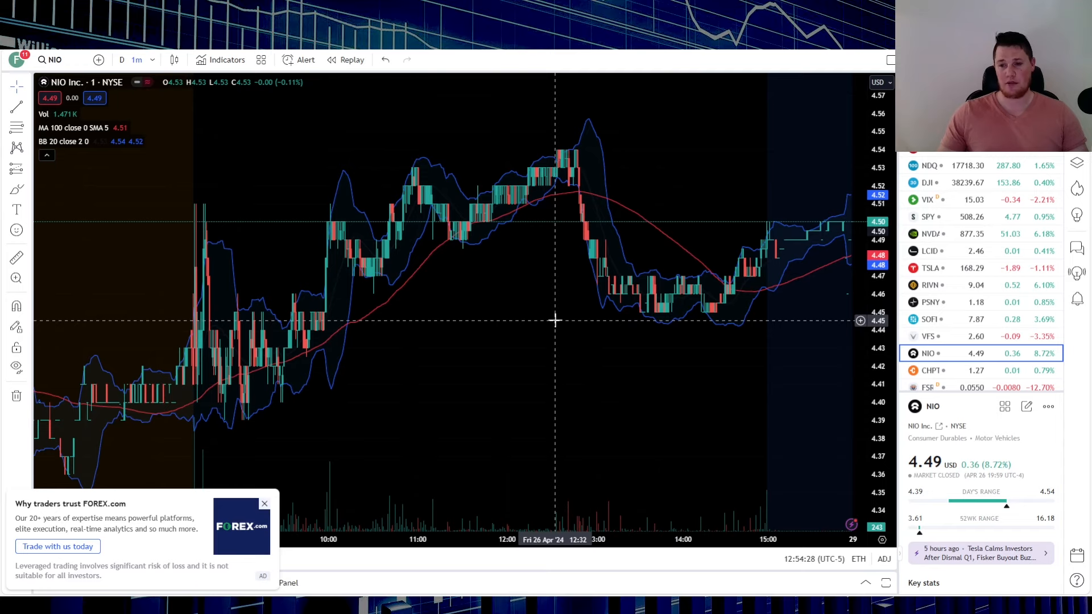
mouse_move(578, 143)
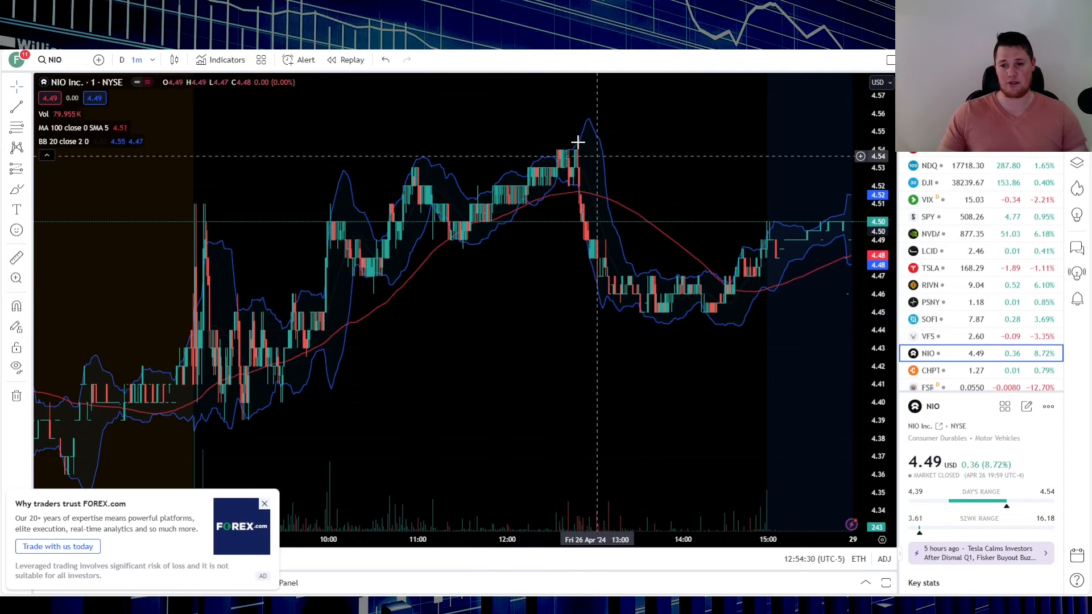
mouse_move(898, 284)
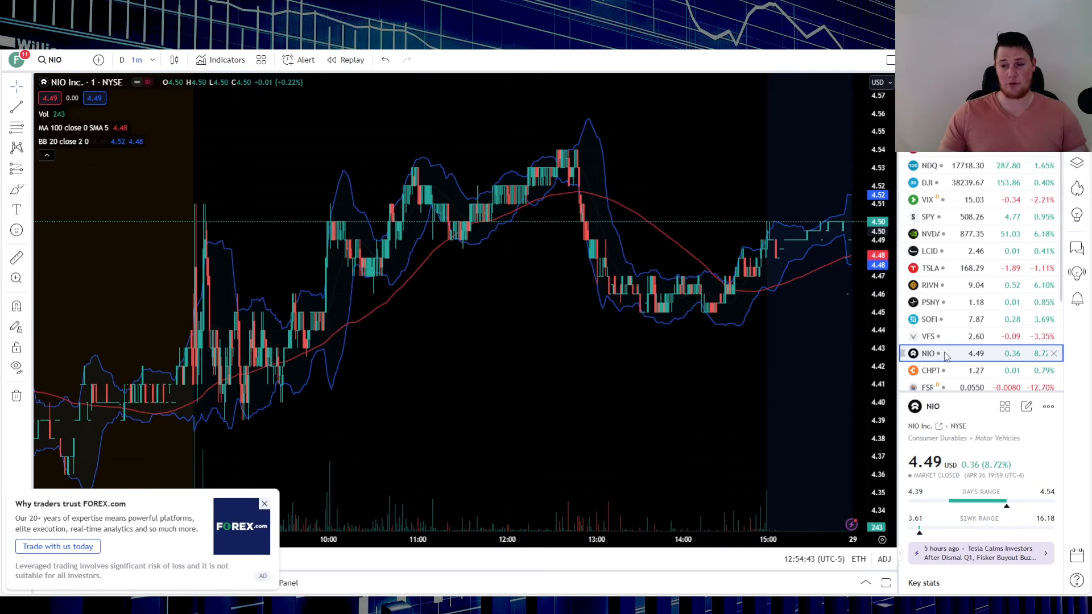
Switch the watchlist chart to SOFI, then to Palantir (PLTR)
left_click(927, 319)
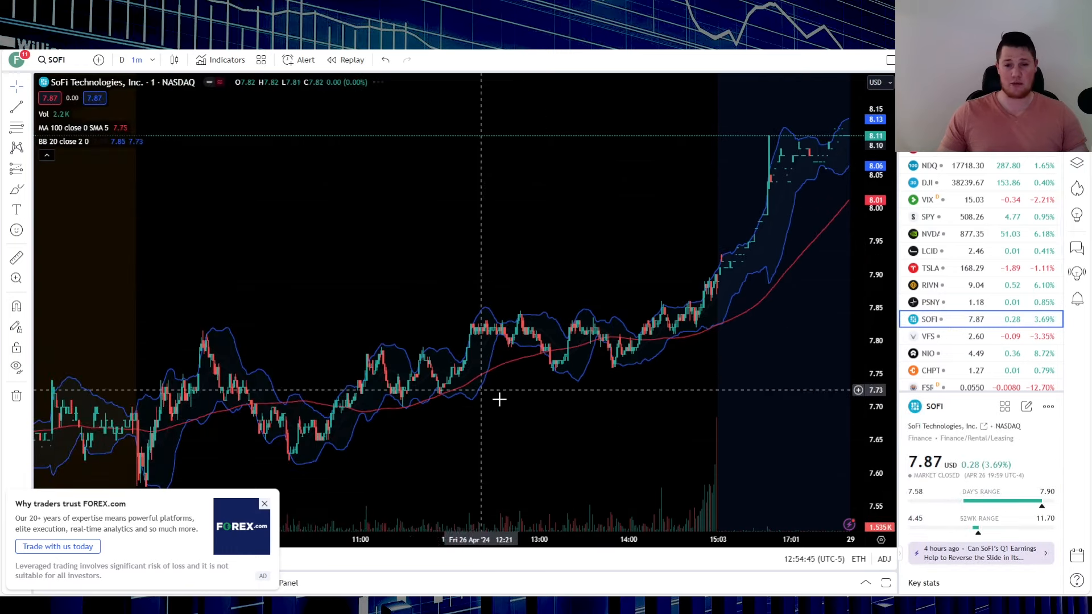
mouse_move(954, 353)
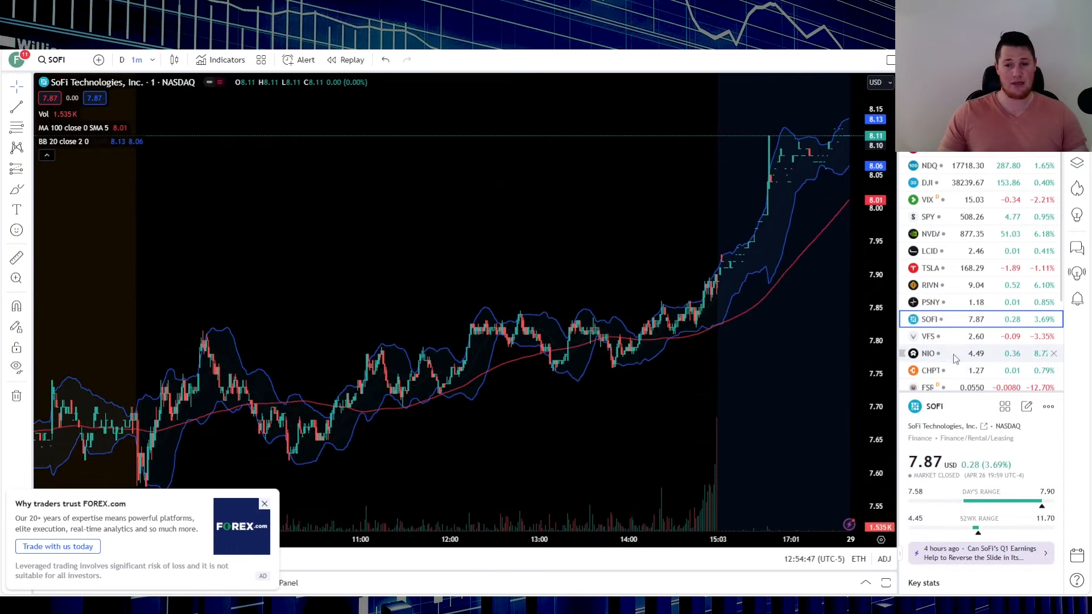
left_click(930, 339)
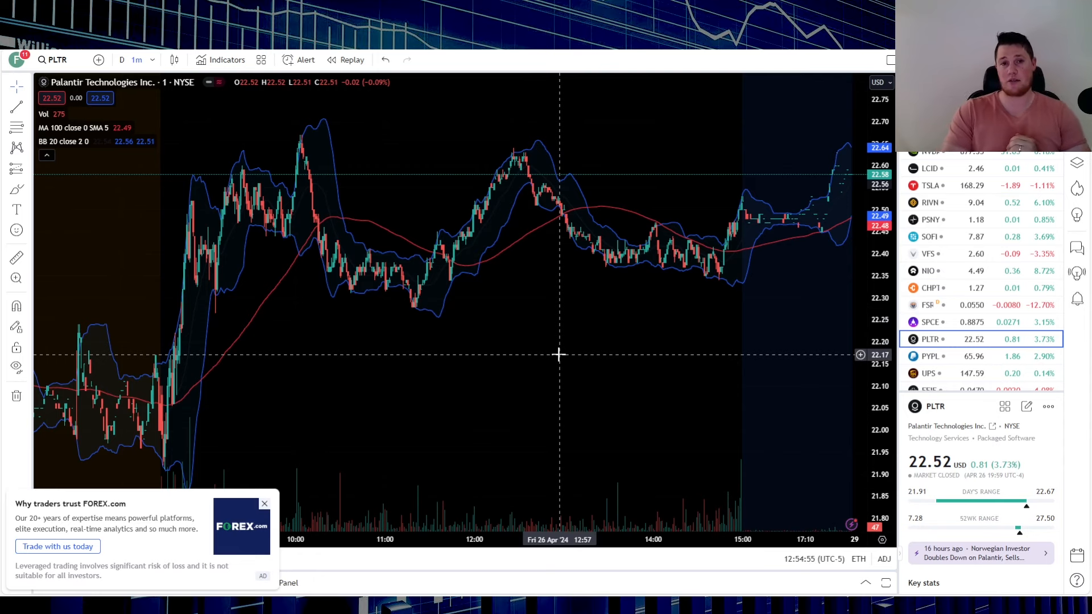
mouse_move(547, 507)
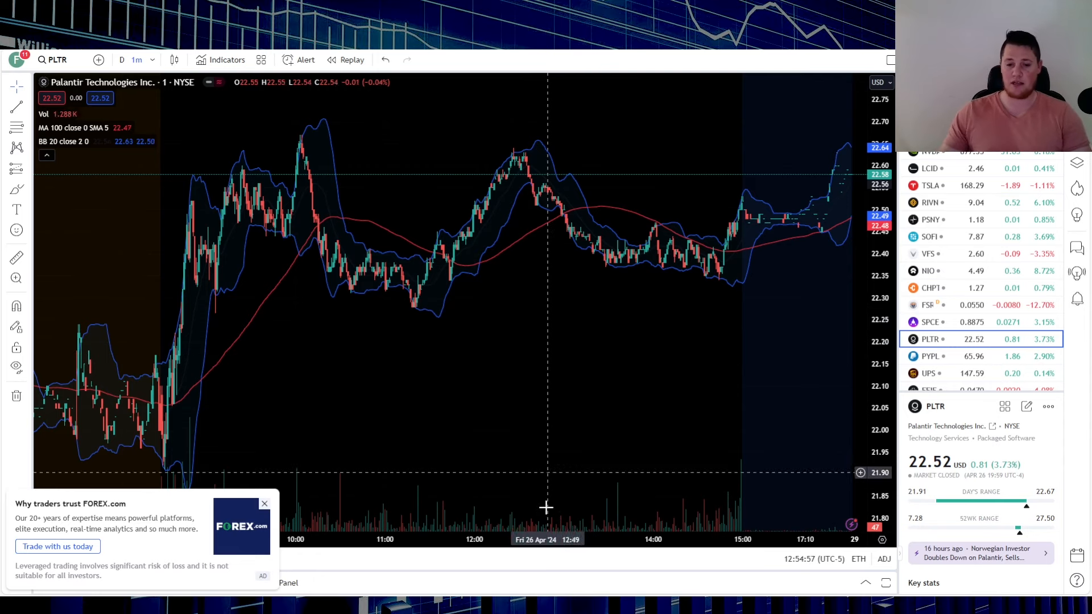